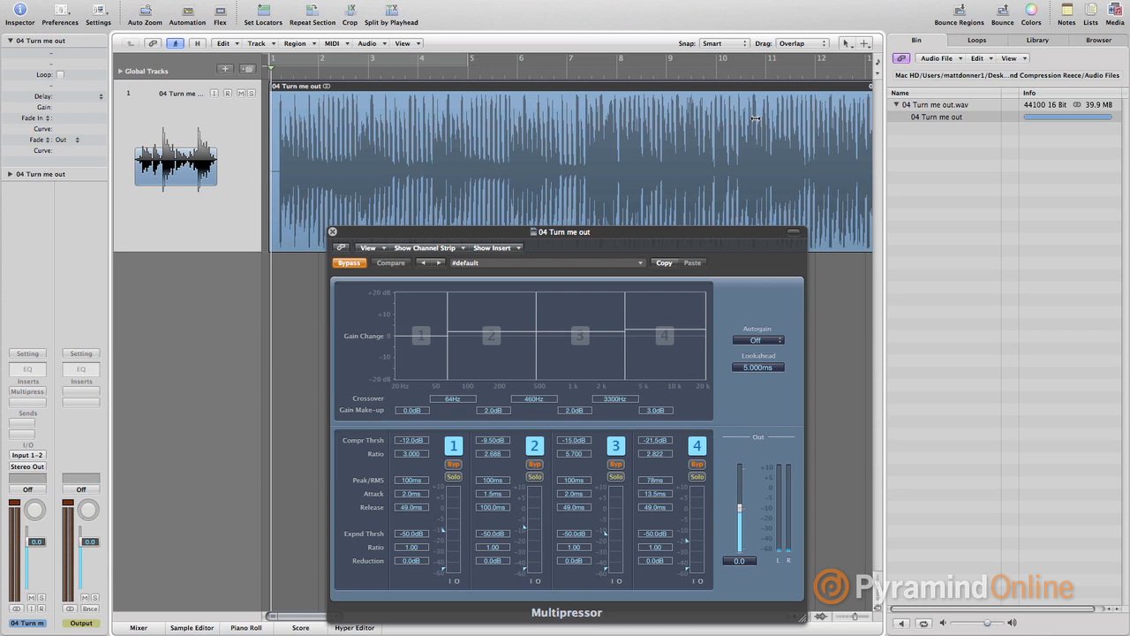
mouse_move(759, 122)
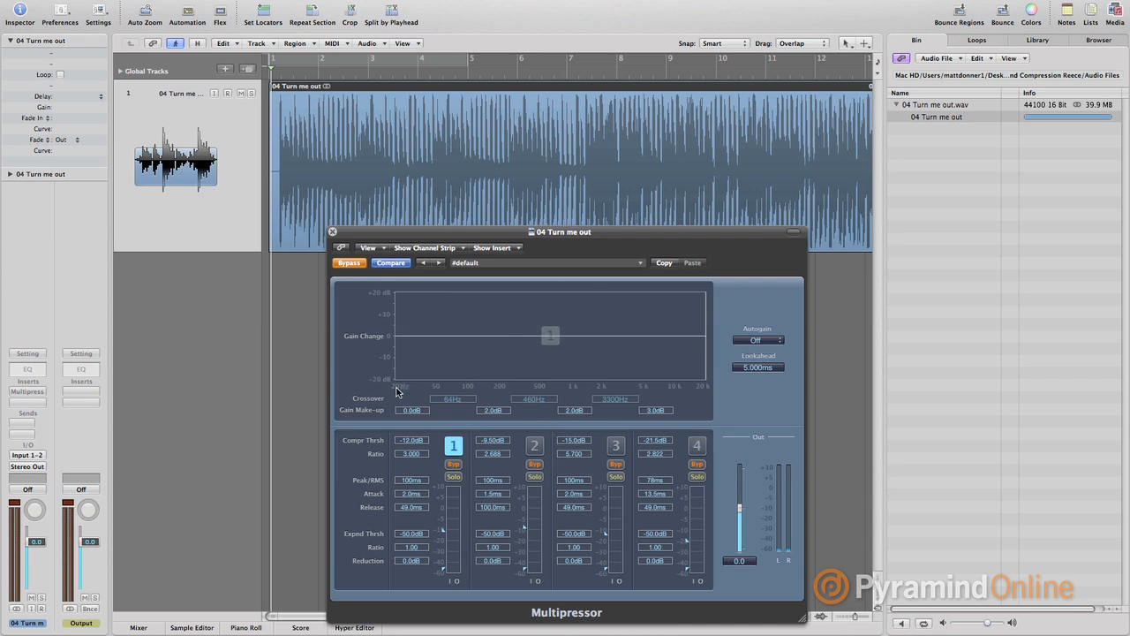
mouse_move(695, 385)
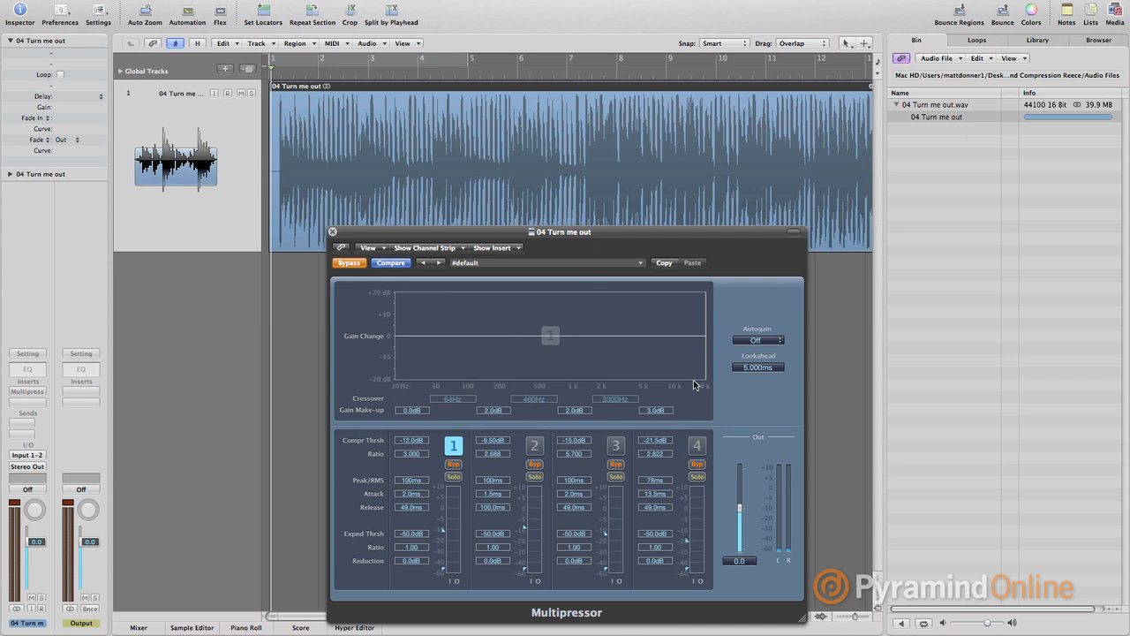
mouse_move(703, 389)
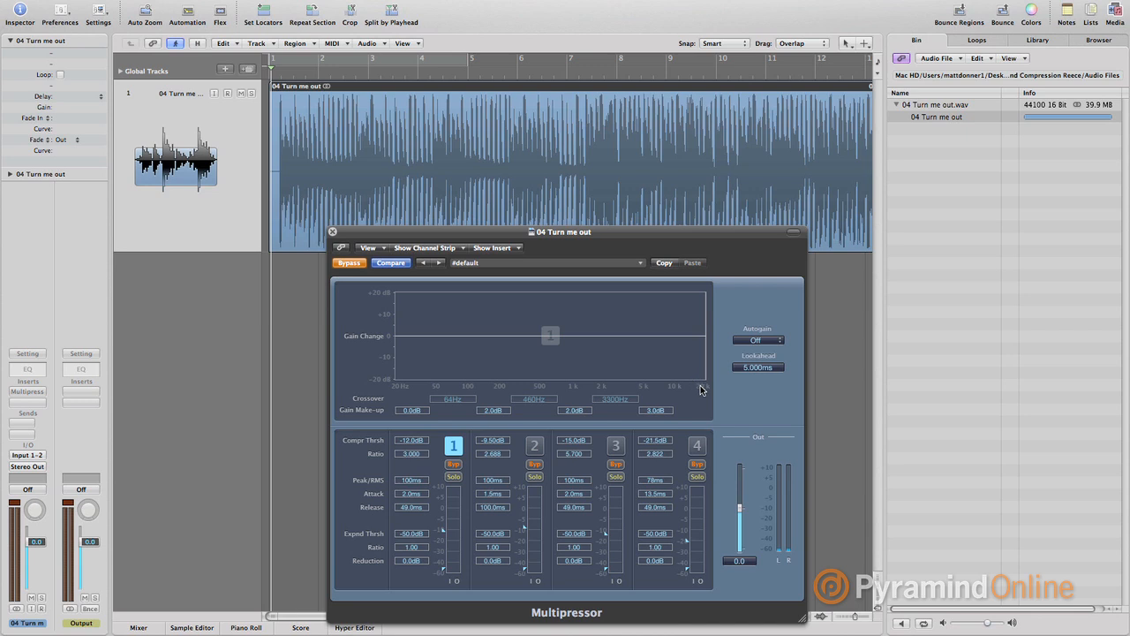
mouse_move(549, 440)
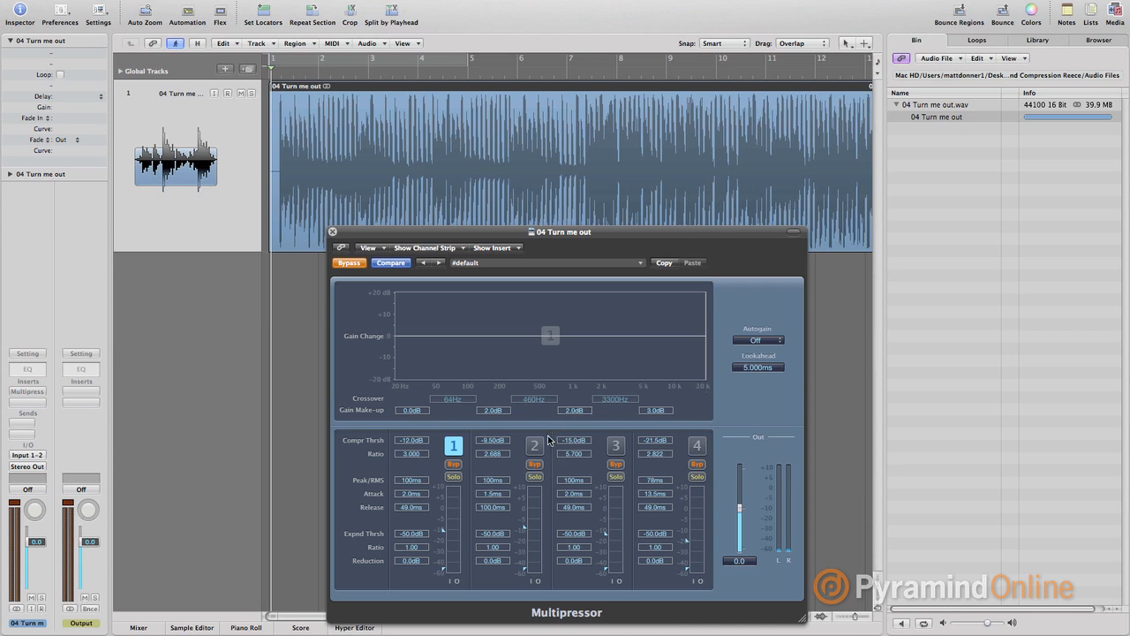
- Re-enable the second compression band, giving two active bands split at 64 Hz
click(533, 445)
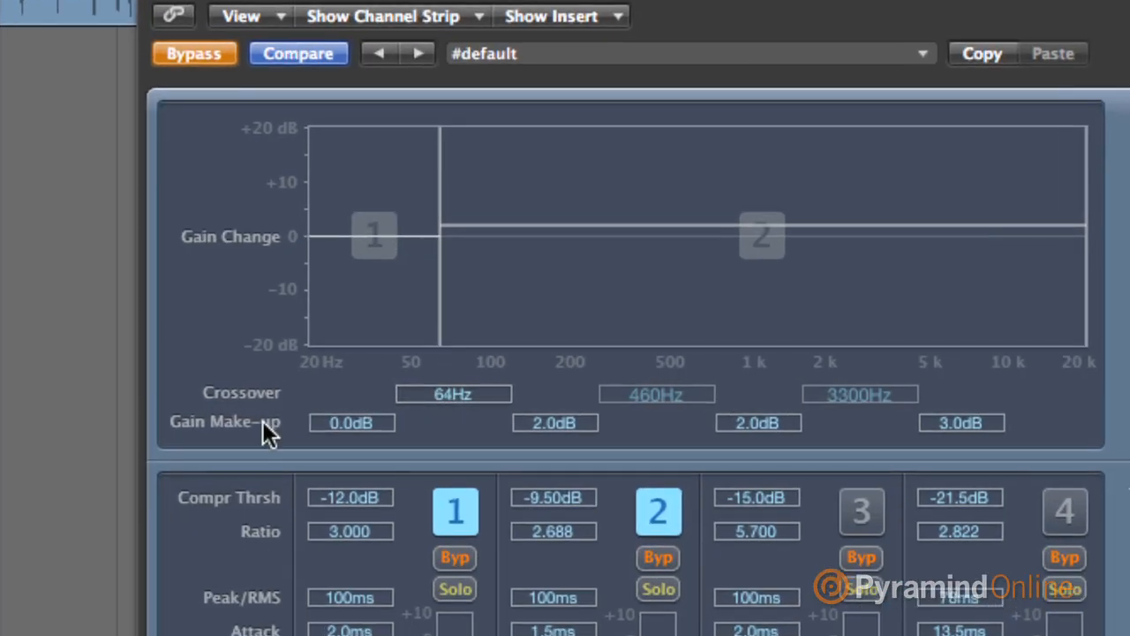
mouse_move(387, 408)
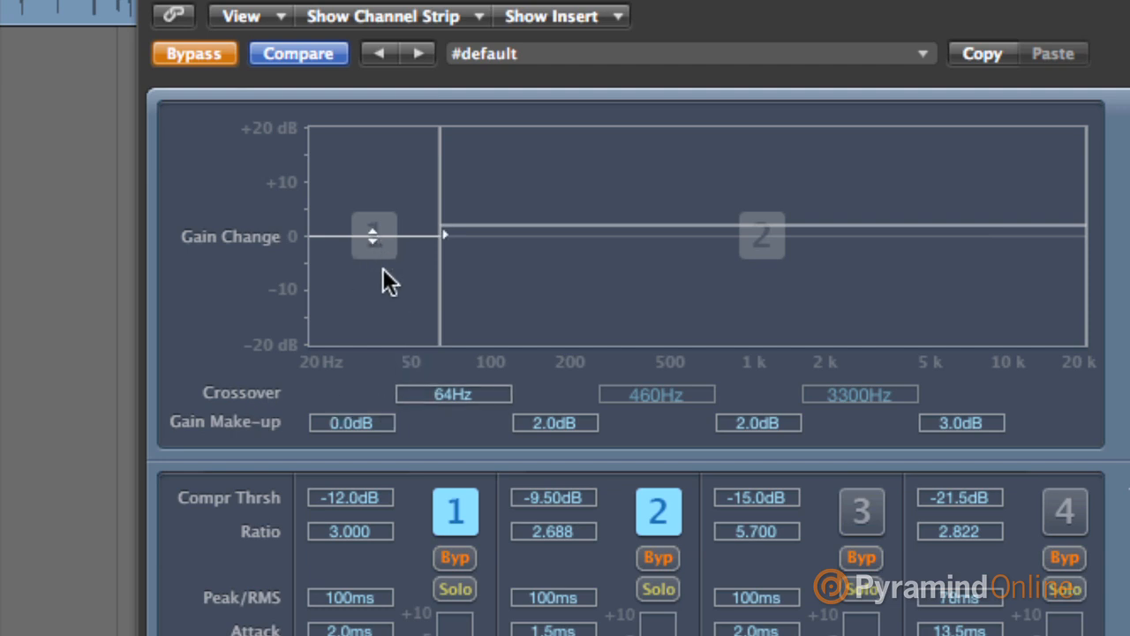
mouse_move(530, 265)
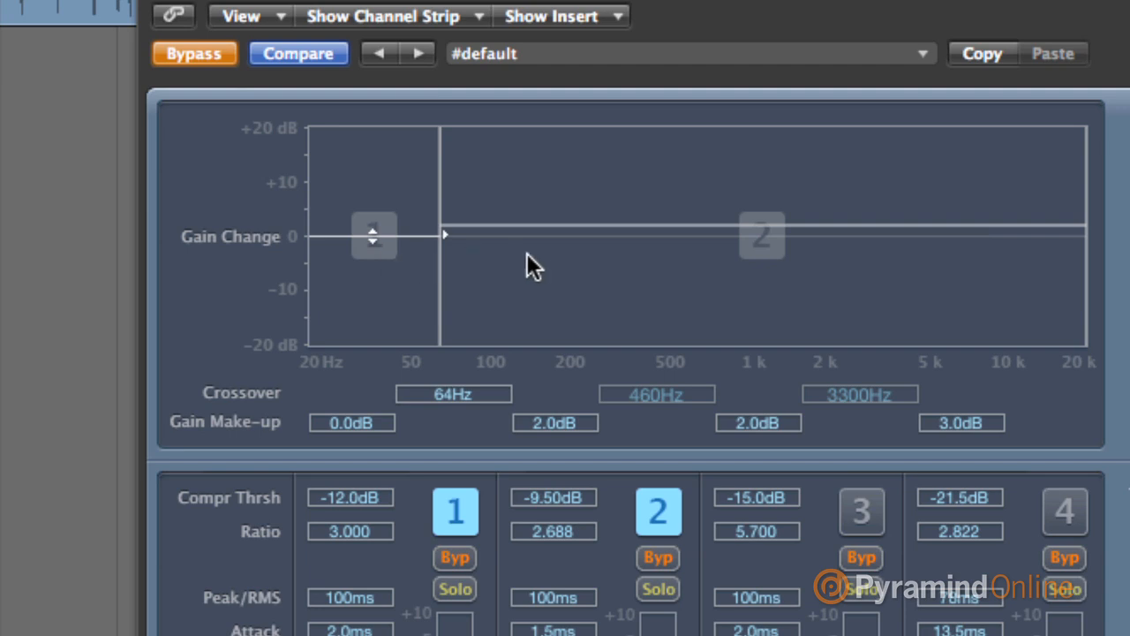
mouse_move(680, 243)
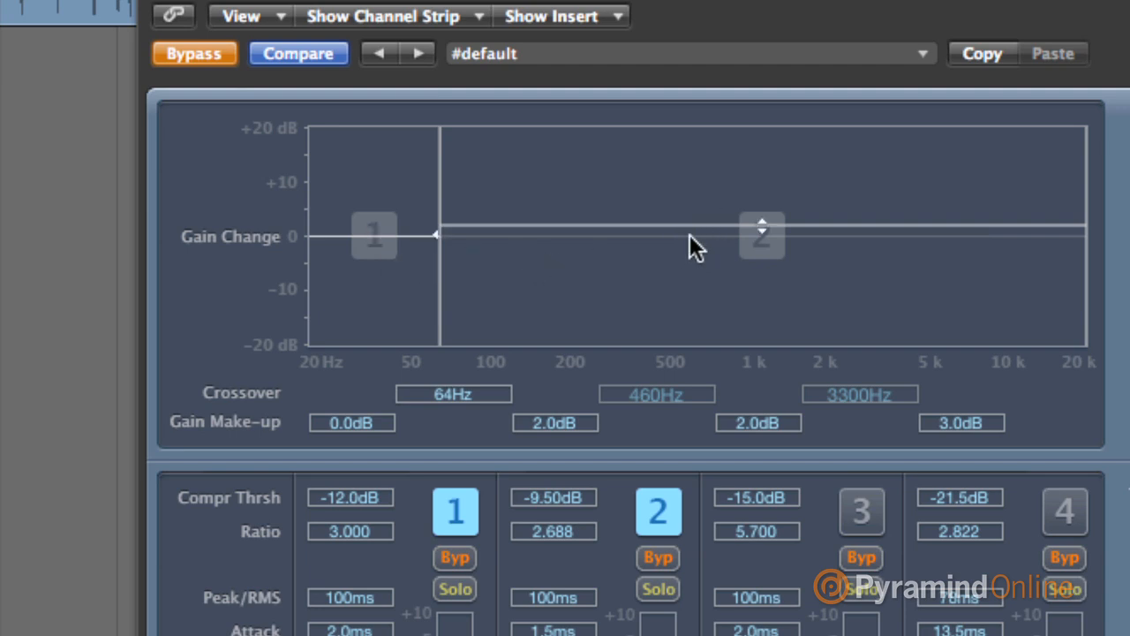
mouse_move(491, 345)
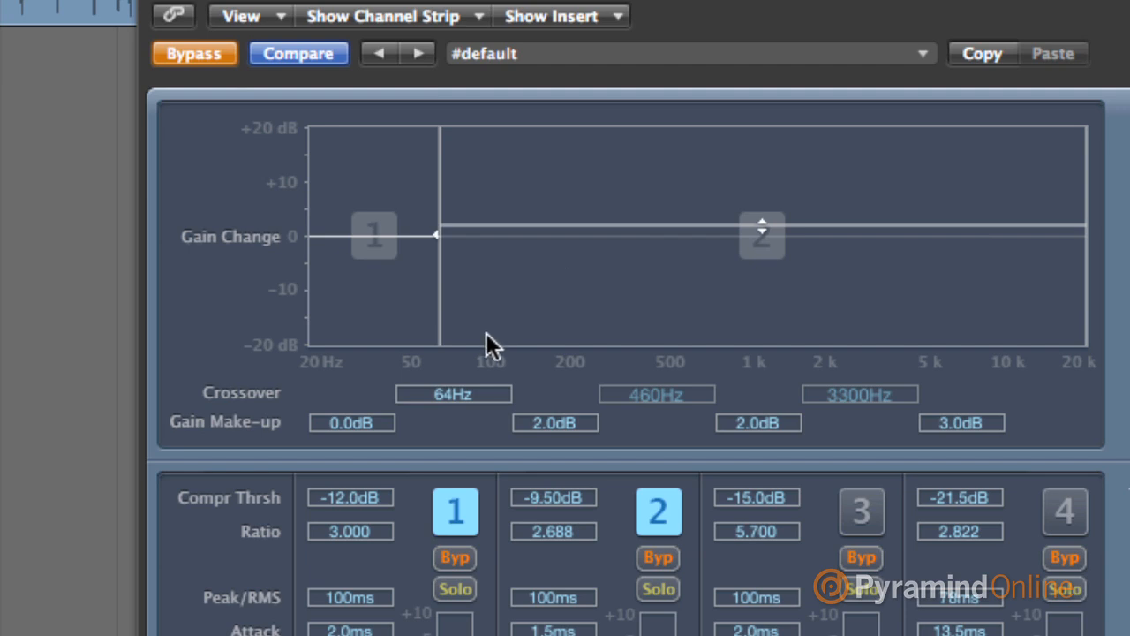
mouse_move(978, 386)
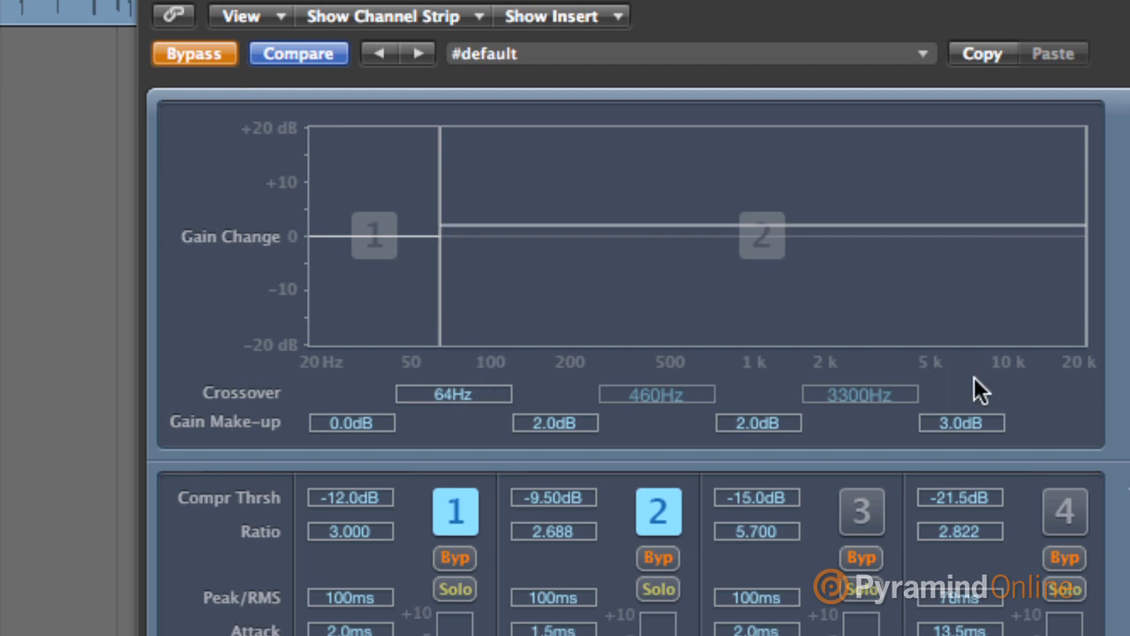
mouse_move(929, 486)
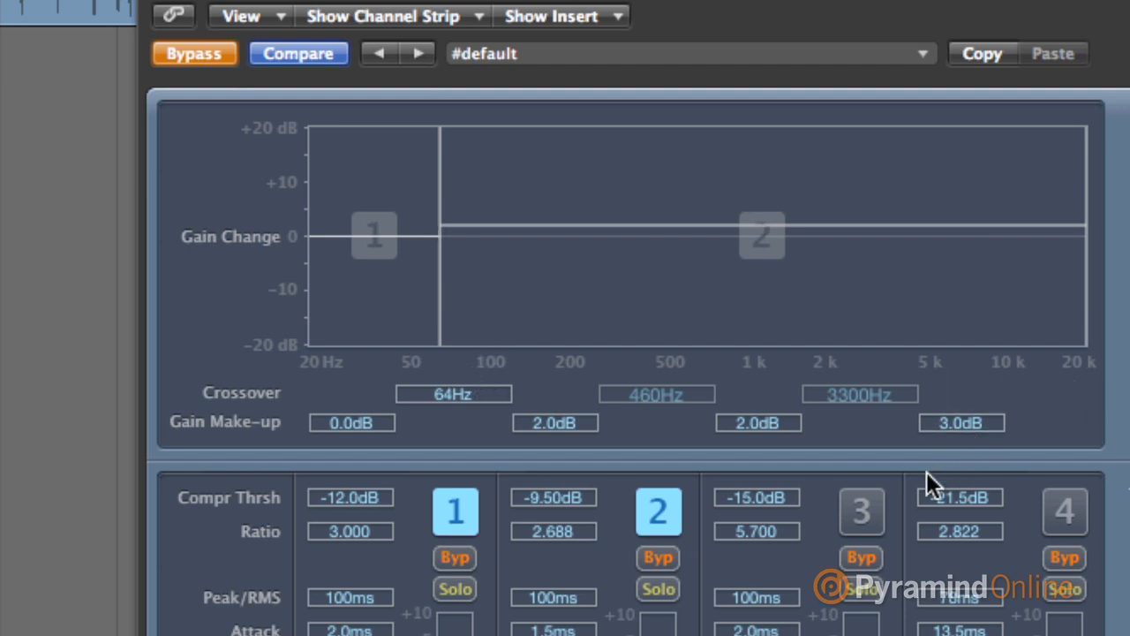
mouse_move(498, 424)
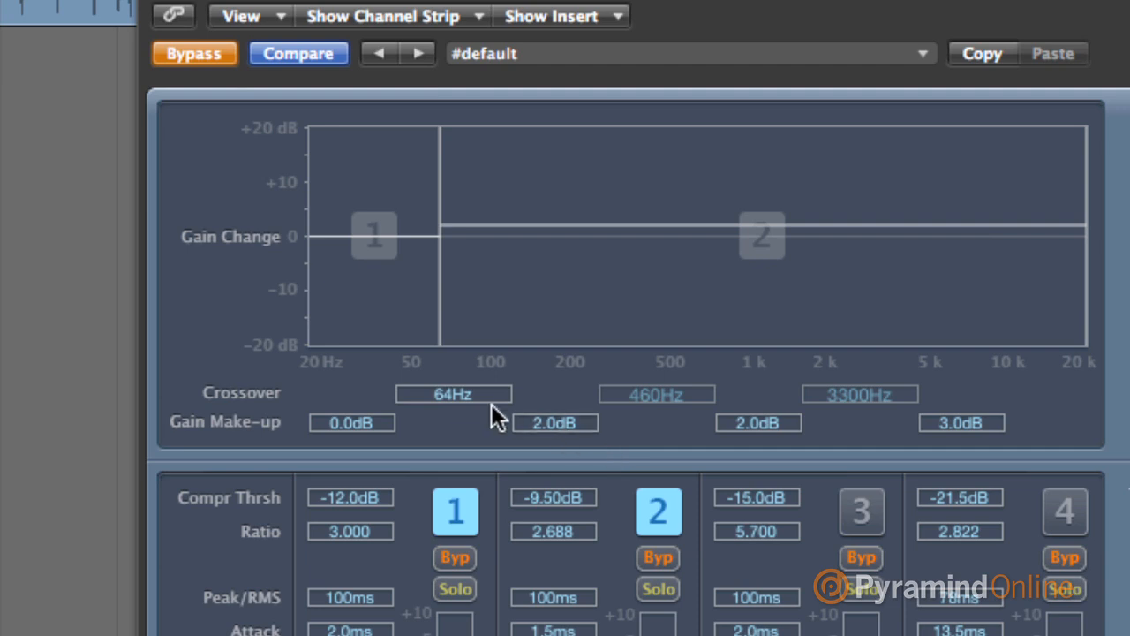
mouse_move(628, 422)
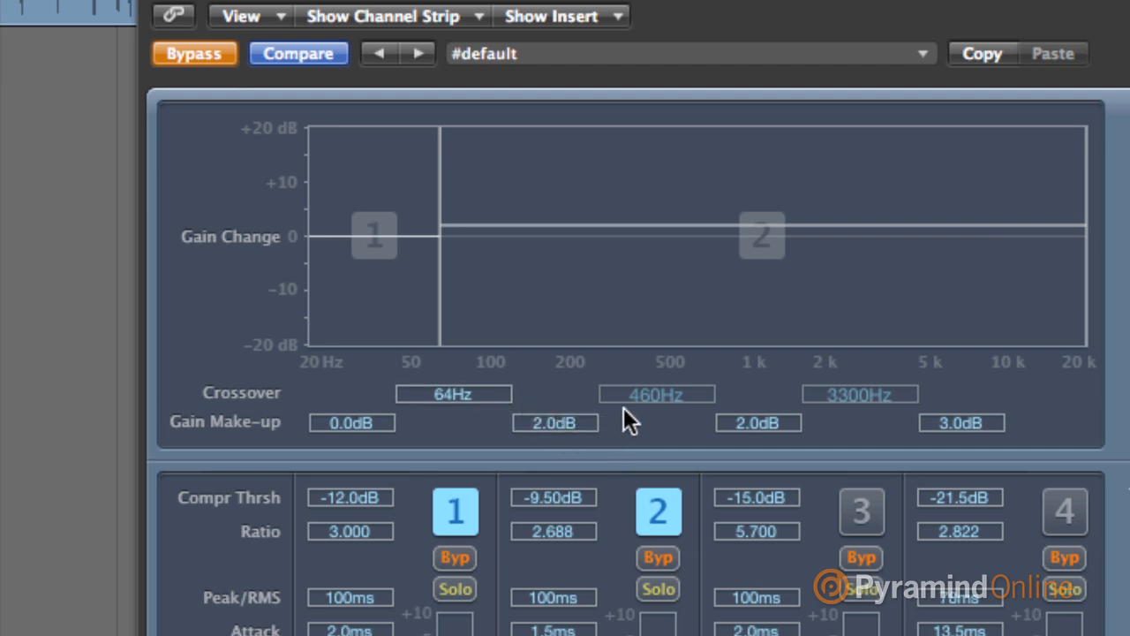
mouse_move(859, 510)
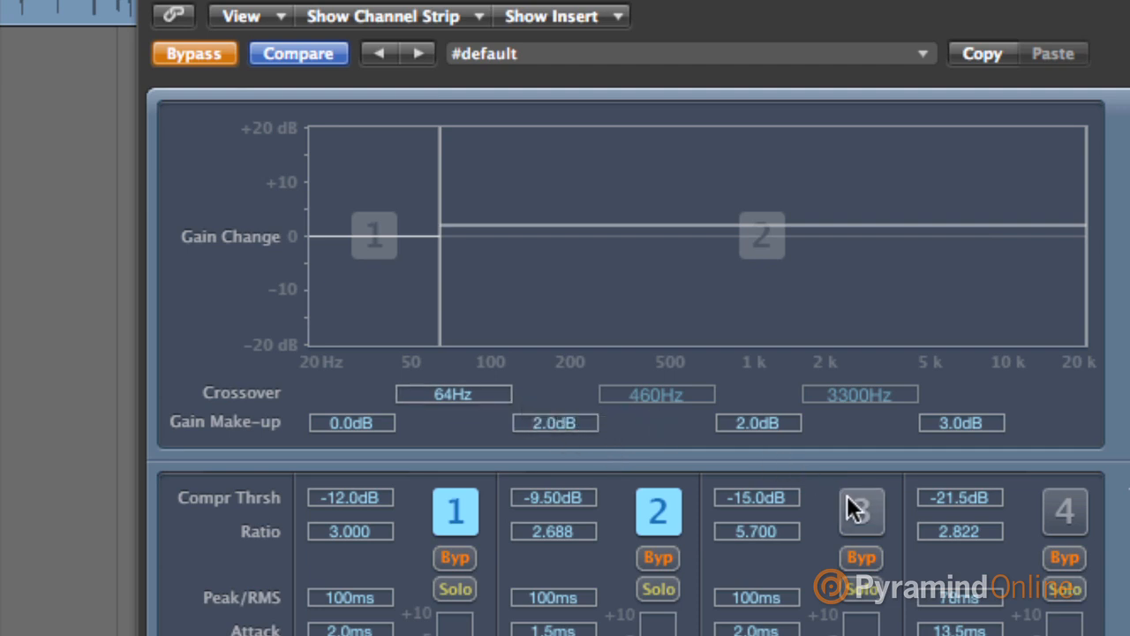
- Enable band 3 and nudge the band 2–3 crossover, leaving it at 460 Hz
click(862, 512)
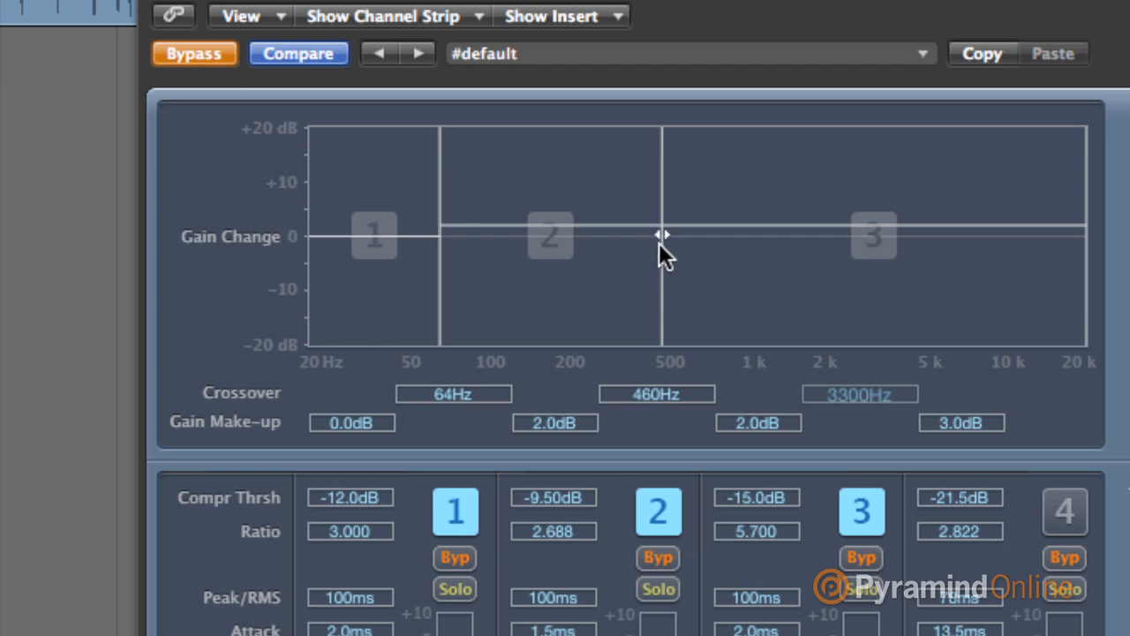
drag(657, 234, 675, 233)
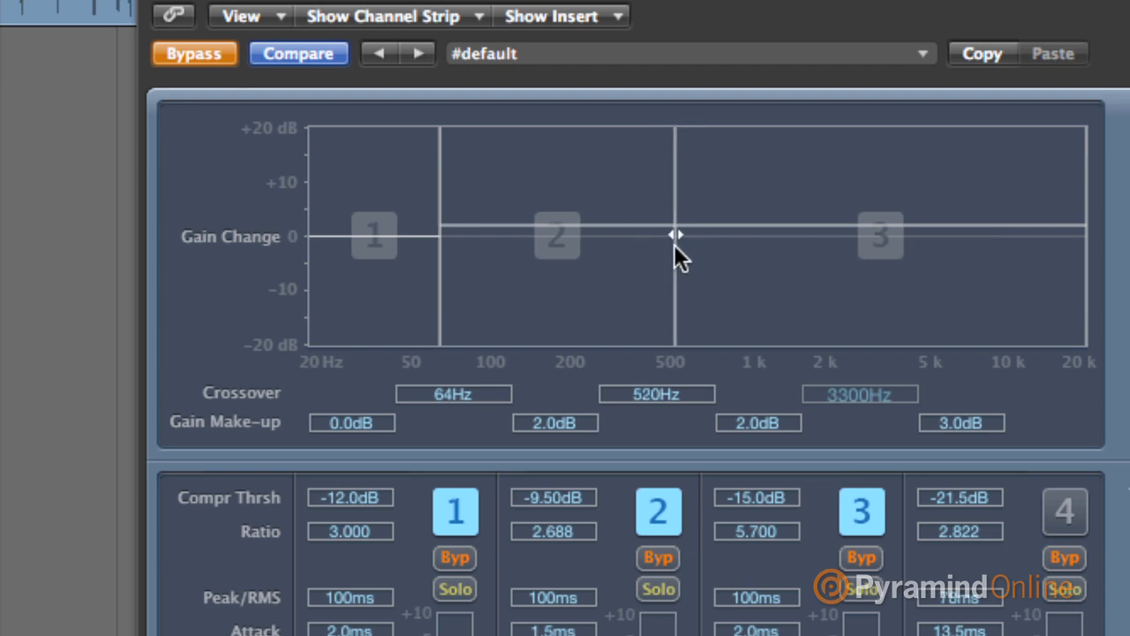
drag(675, 233, 669, 233)
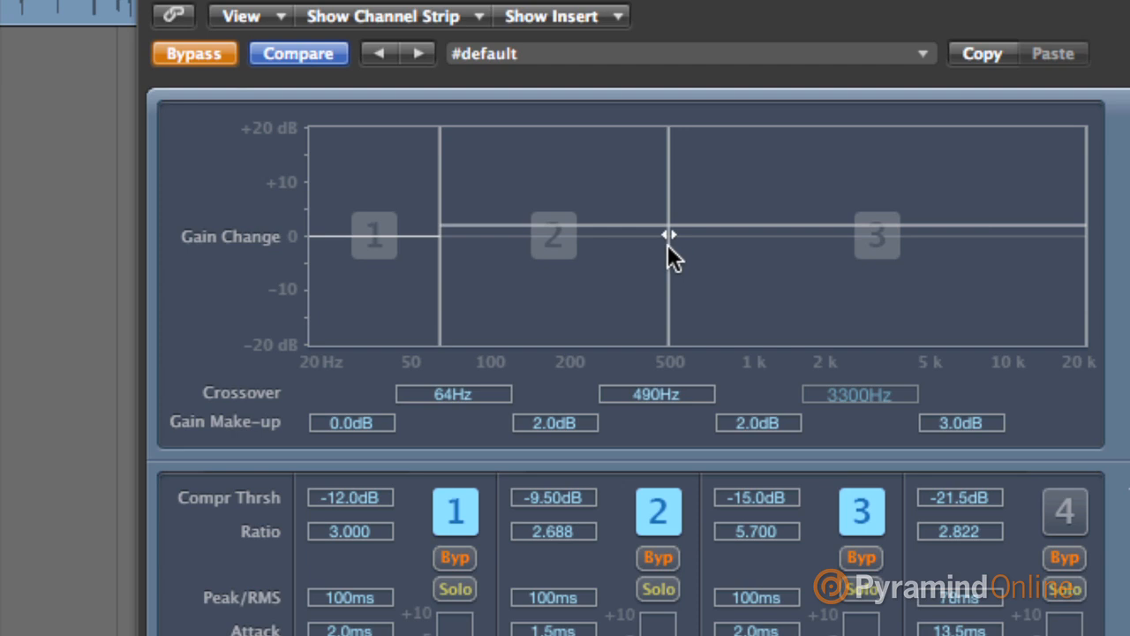
drag(671, 233, 663, 233)
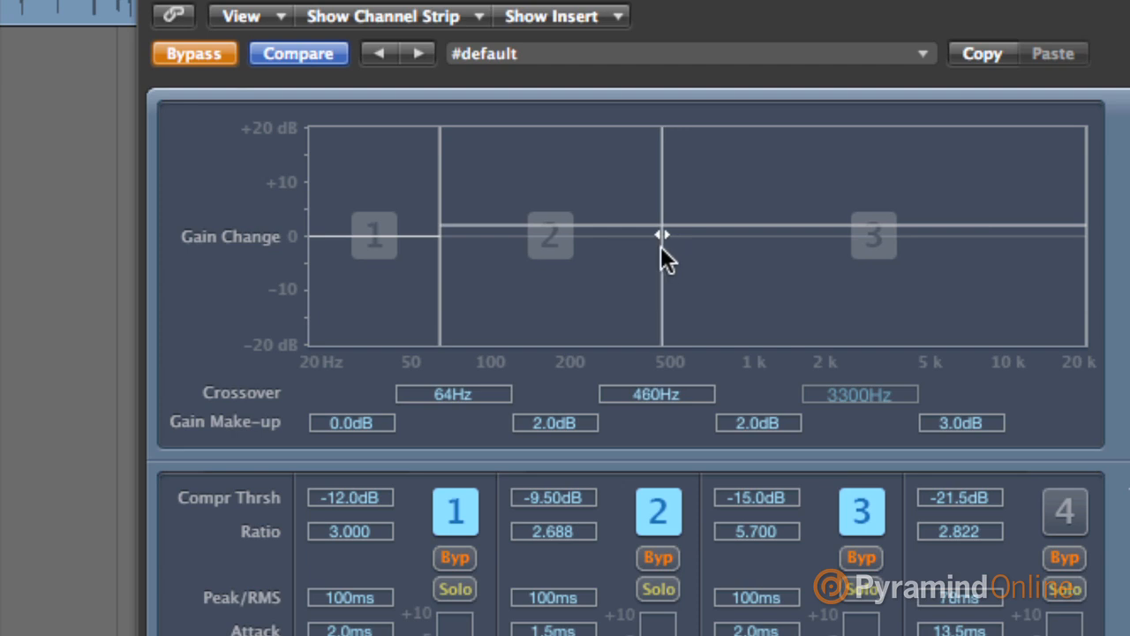
mouse_move(707, 290)
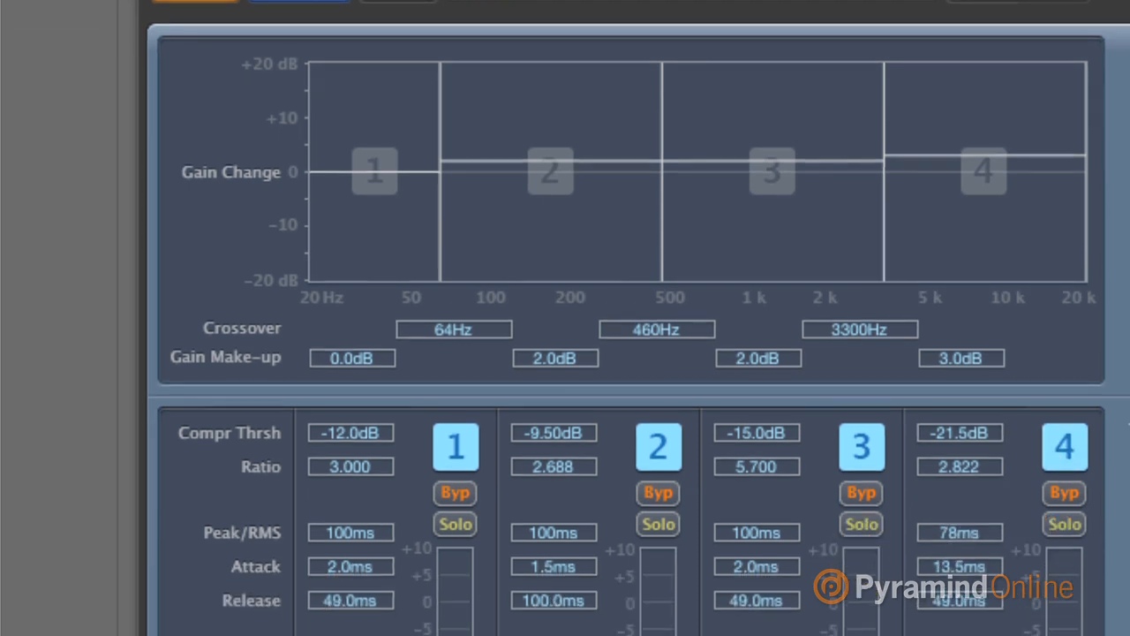
scroll(down, 3)
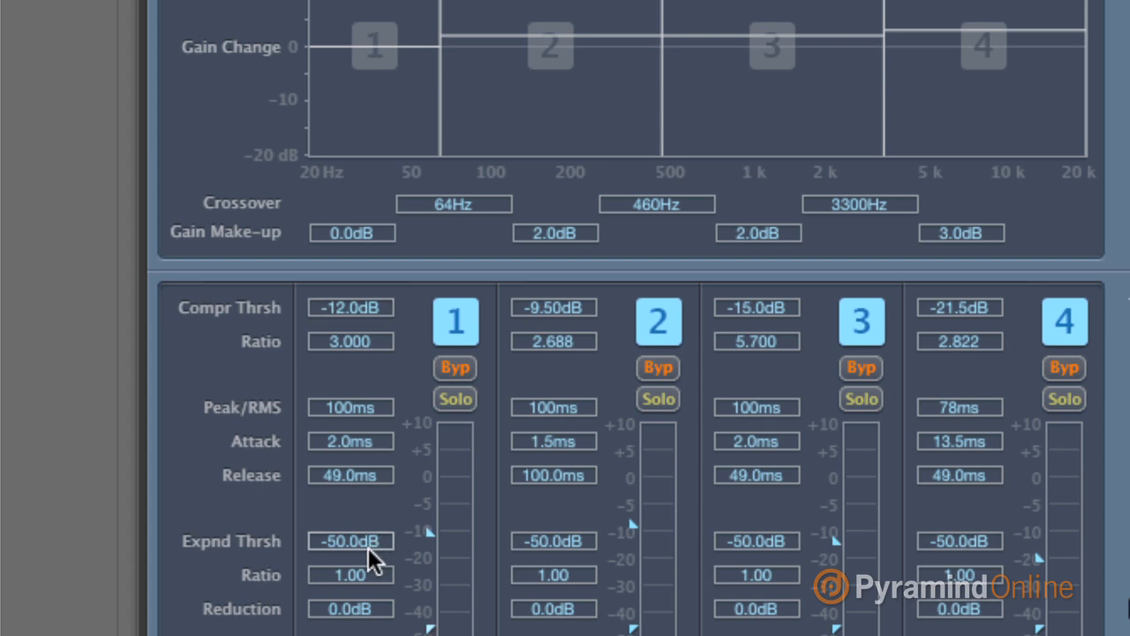
mouse_move(332, 353)
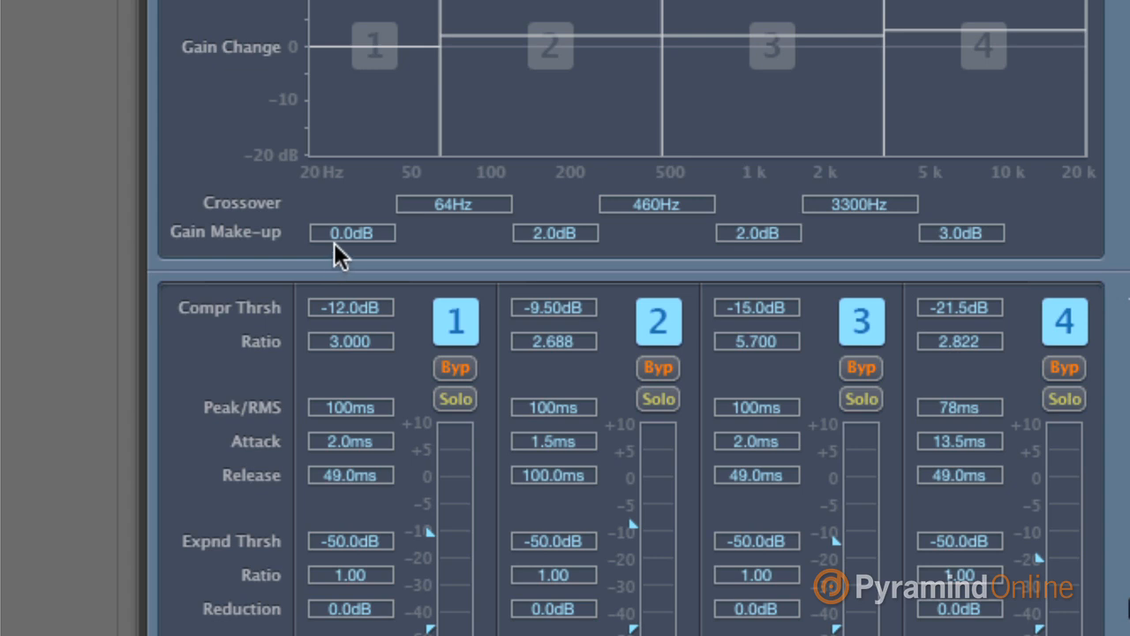
mouse_move(330, 261)
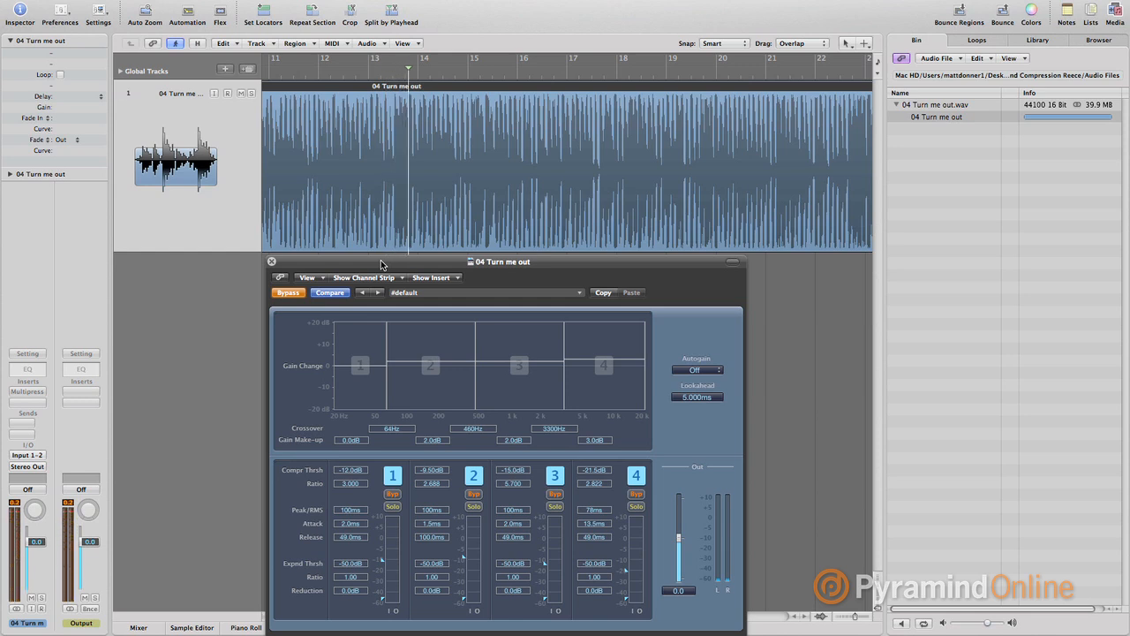
mouse_move(406, 69)
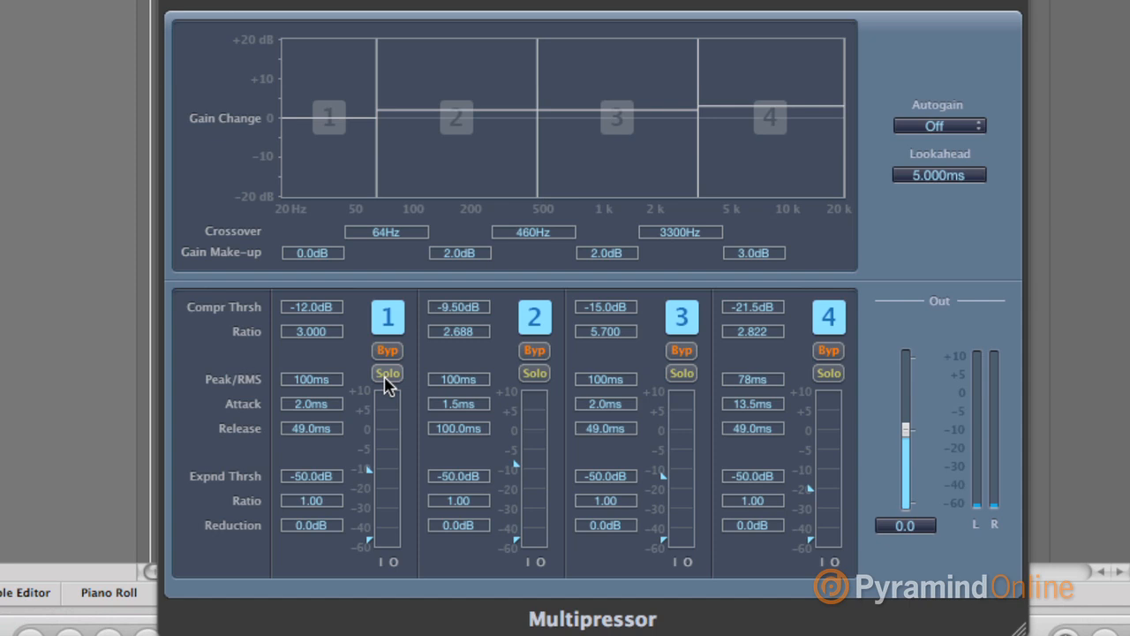
- Solo band 1 and toggle its bypass twice during playback, leaving compression on
click(386, 373)
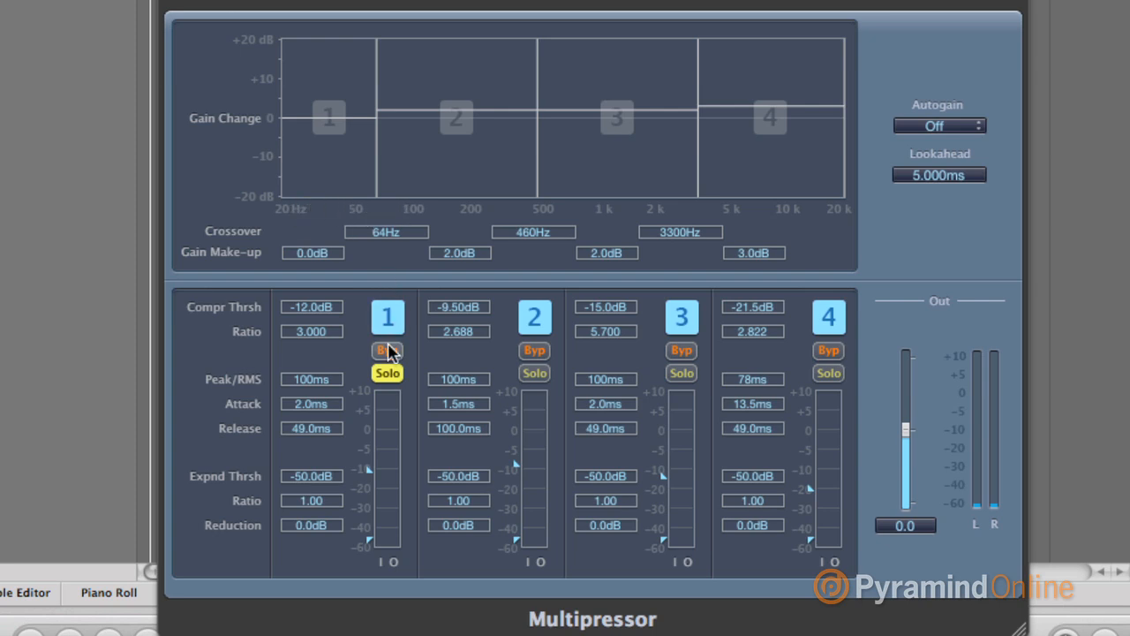
click(387, 350)
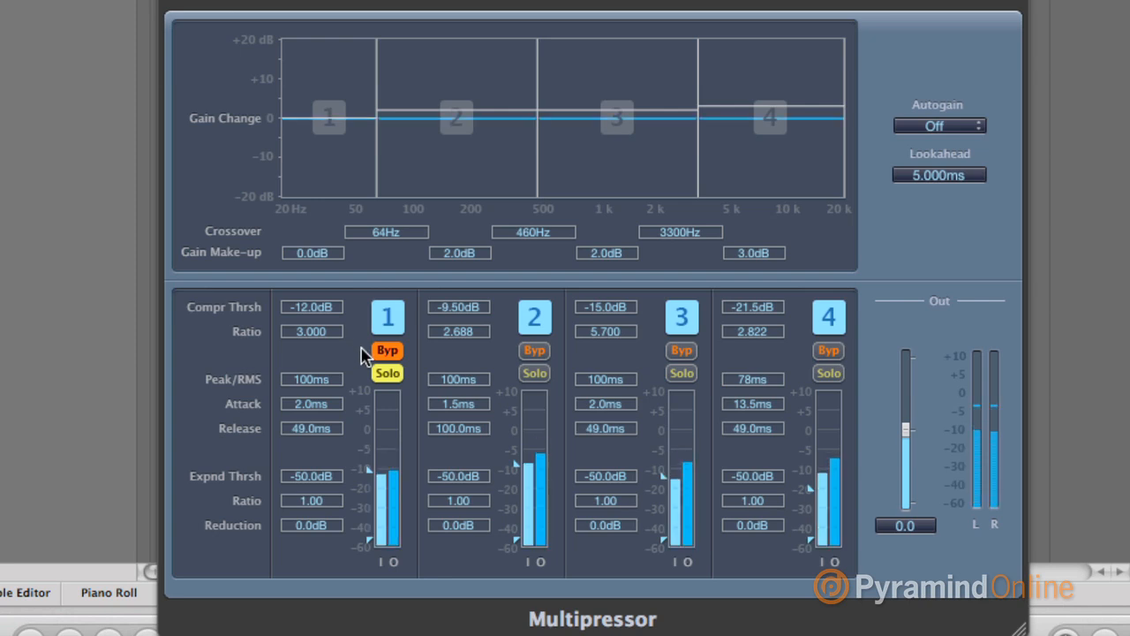
click(386, 349)
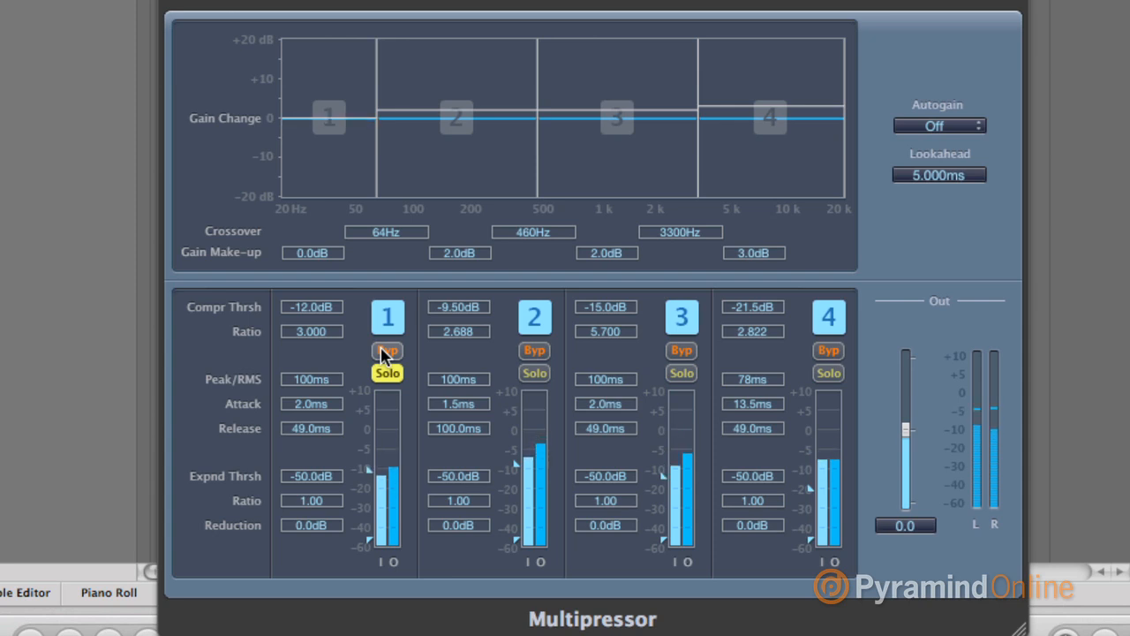
click(387, 351)
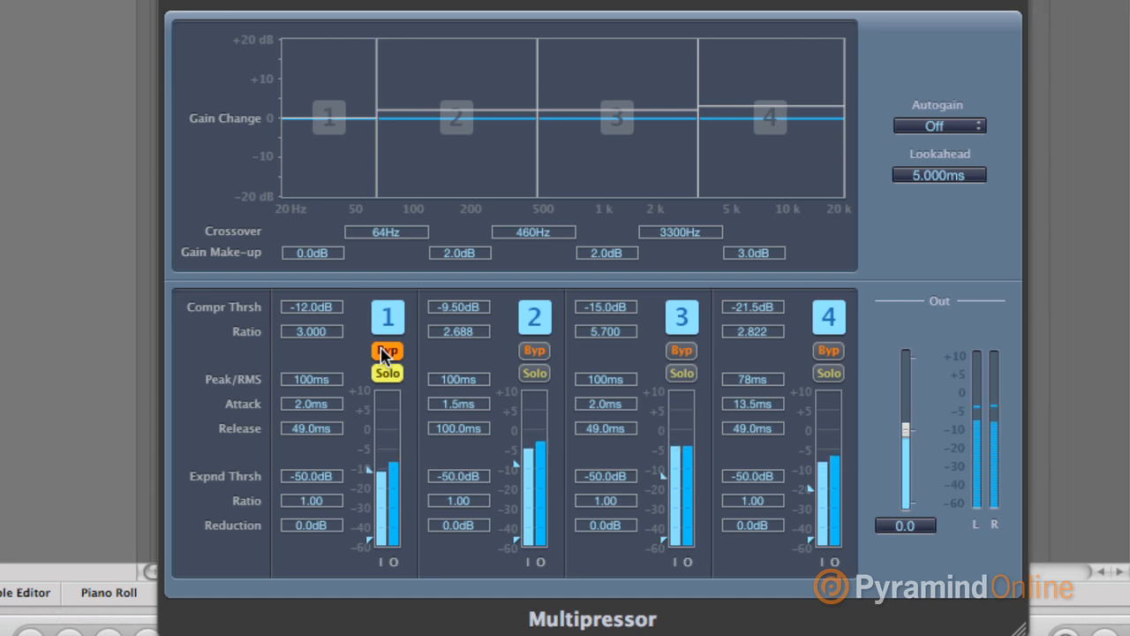
click(387, 353)
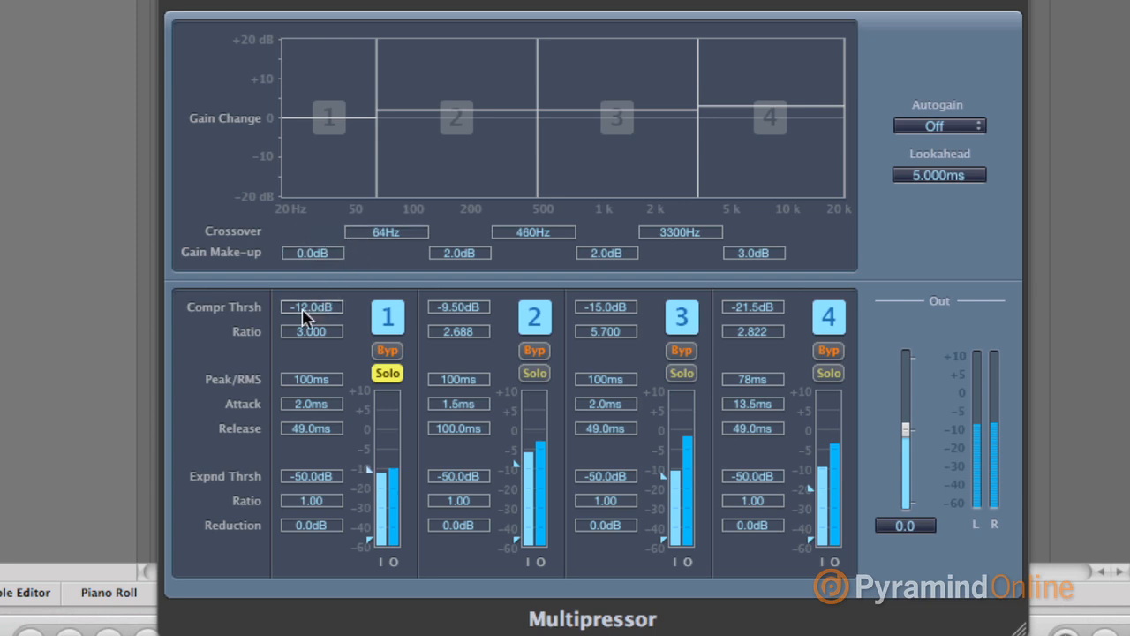
mouse_move(307, 336)
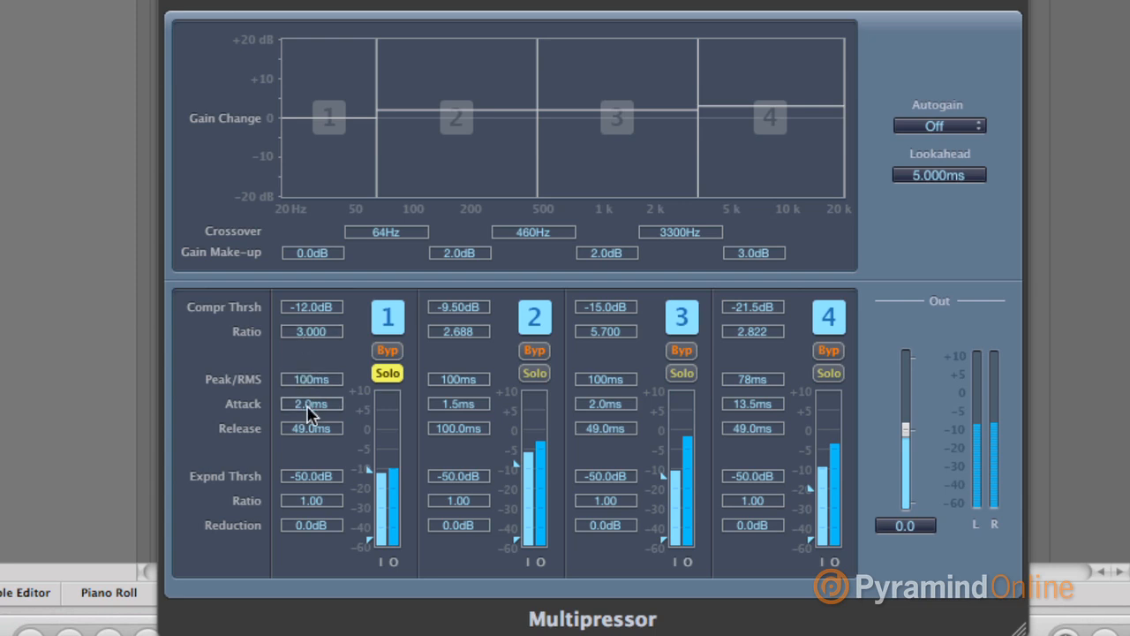
mouse_move(311, 442)
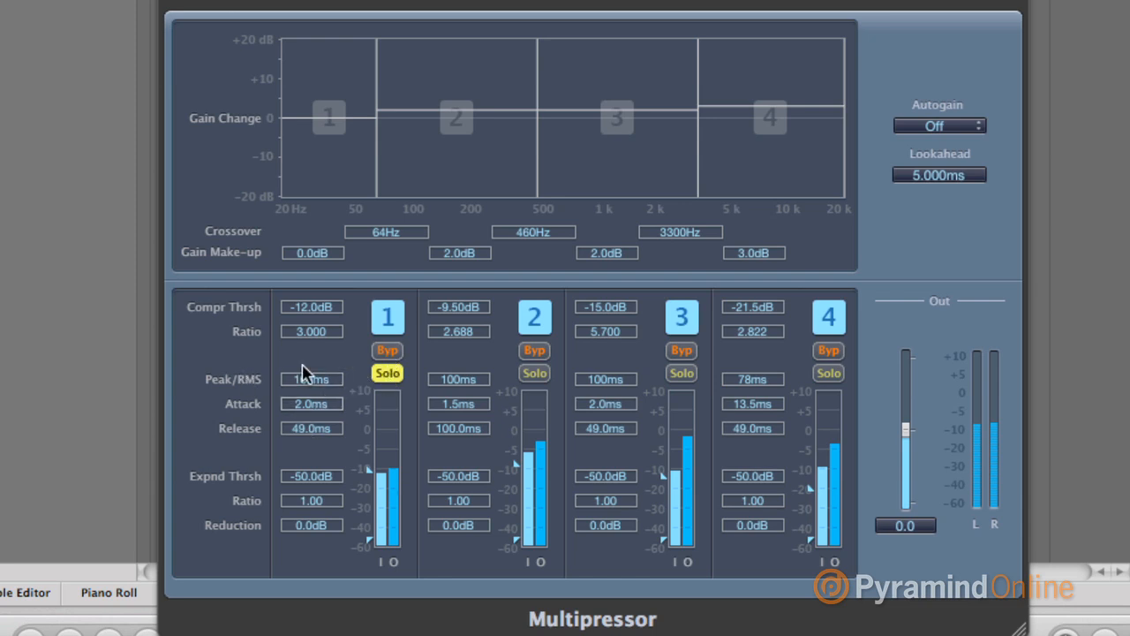
- Unsolo band 1 and solo band 2 to audition the 64–460 Hz range alone
click(311, 378)
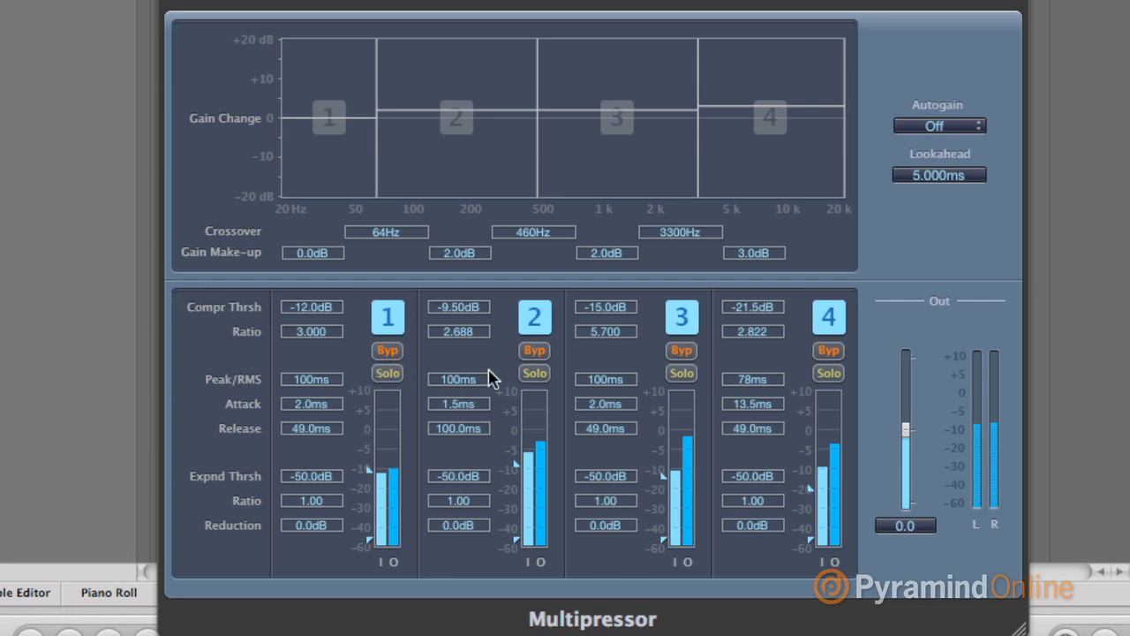
click(533, 372)
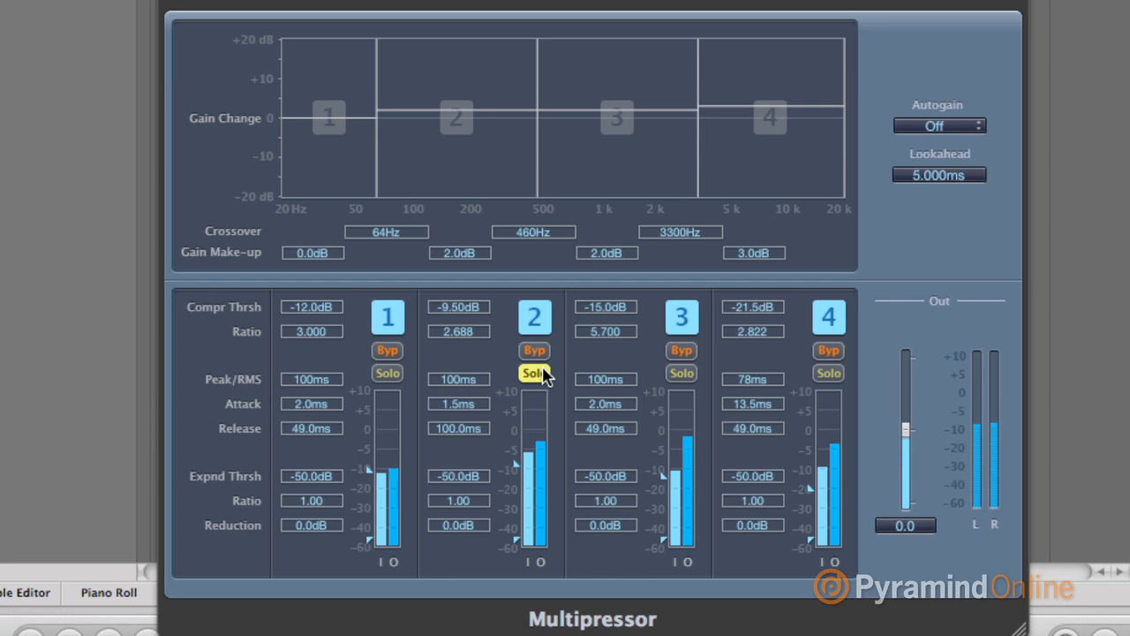
mouse_move(547, 375)
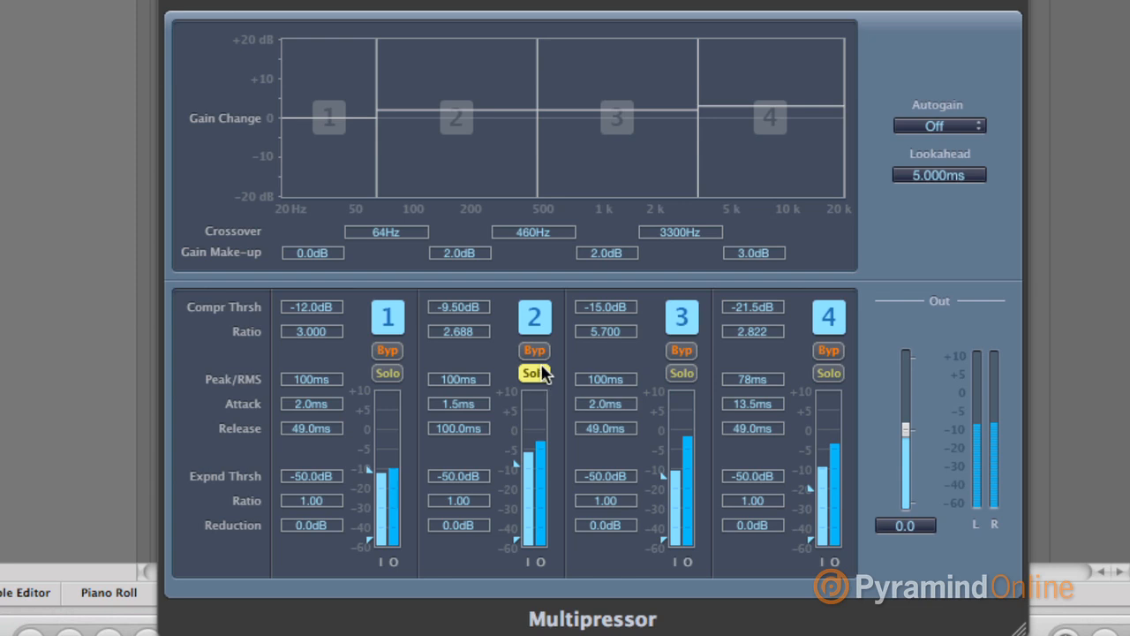
mouse_move(533, 375)
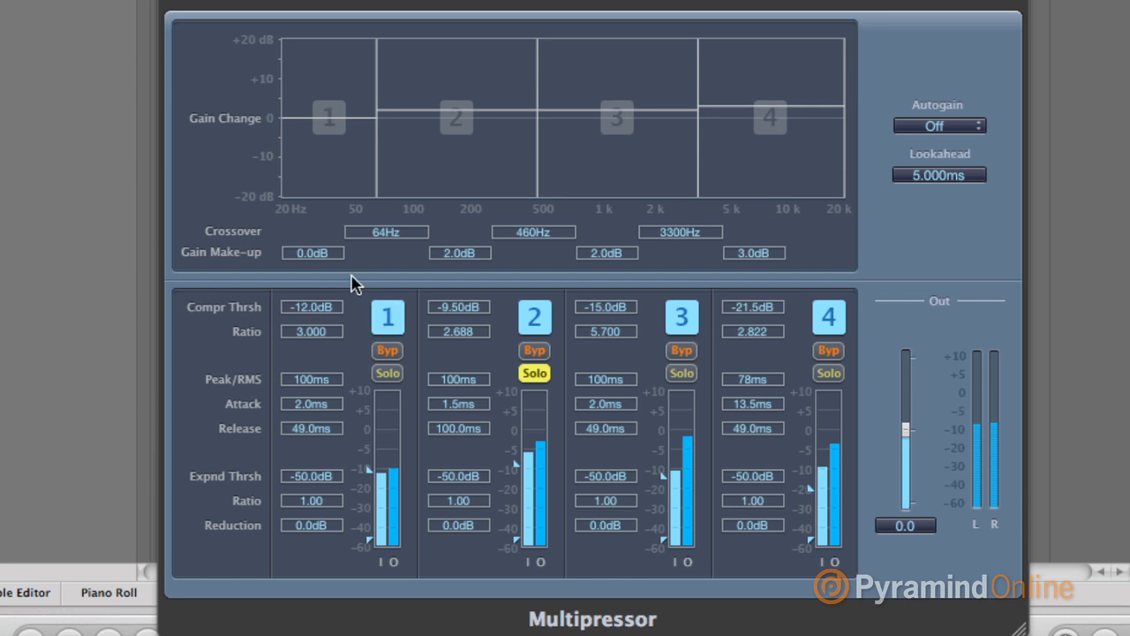
mouse_move(844, 276)
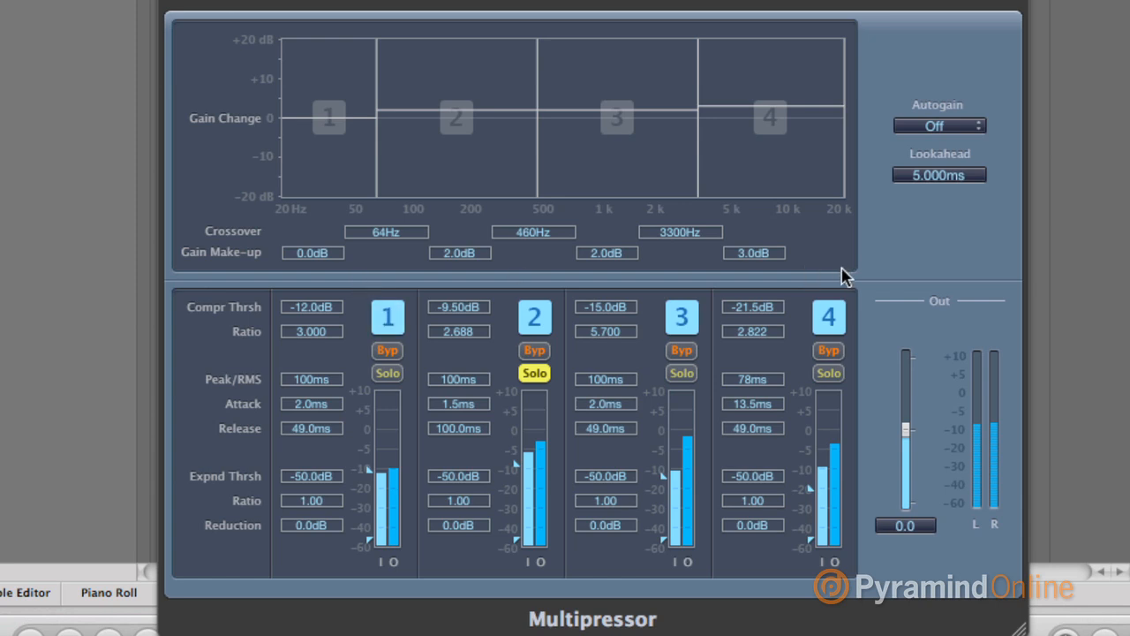
mouse_move(512, 263)
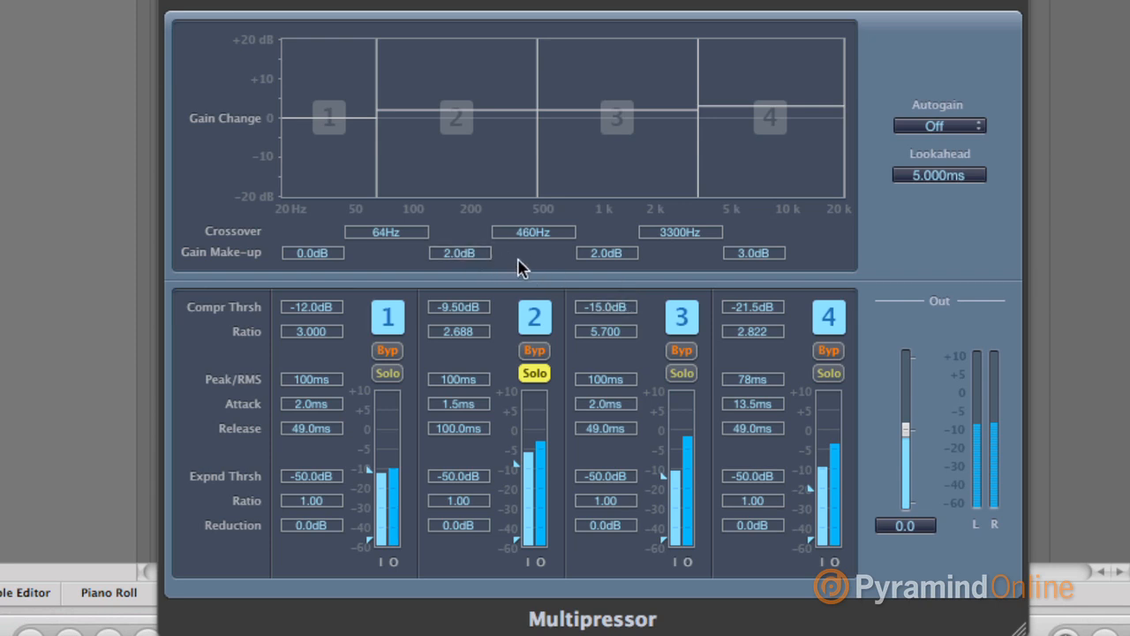
mouse_move(505, 295)
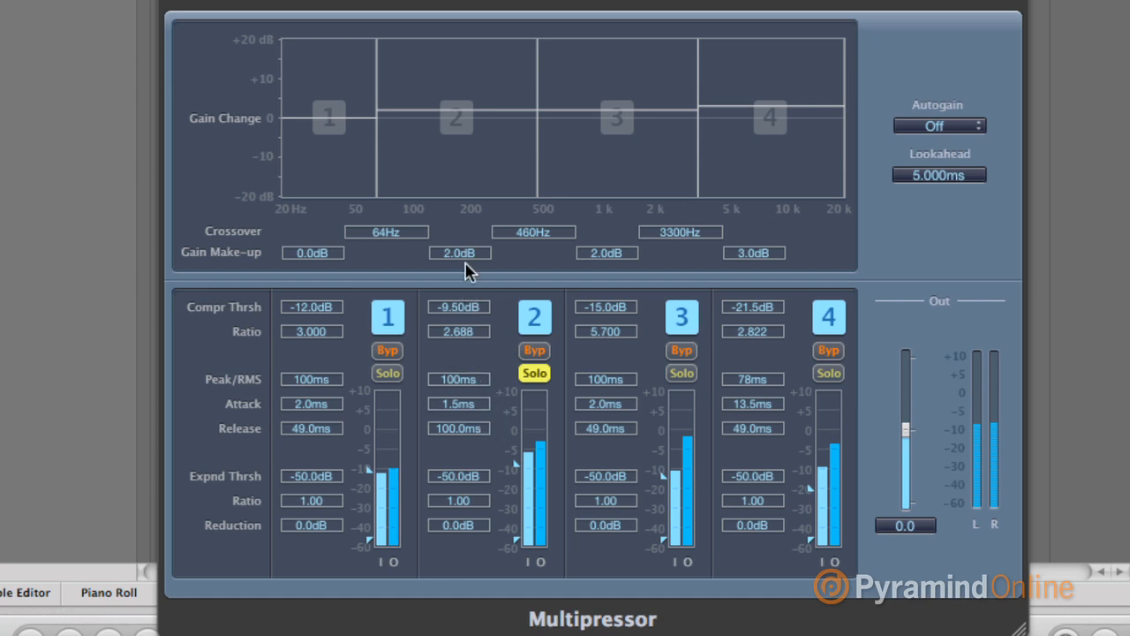
click(533, 350)
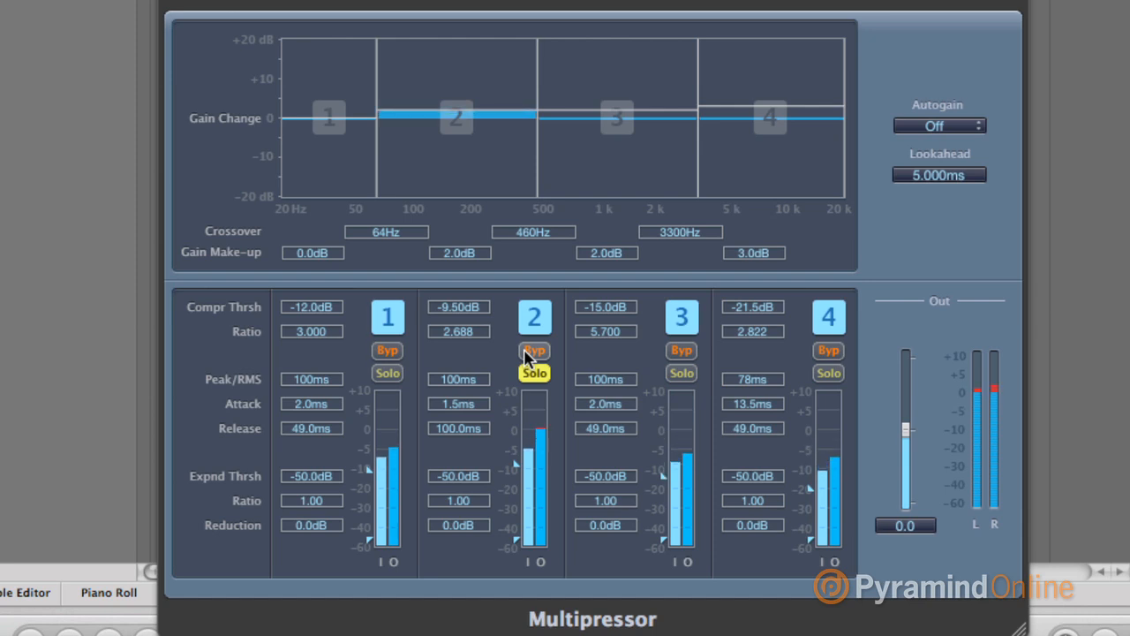
click(534, 350)
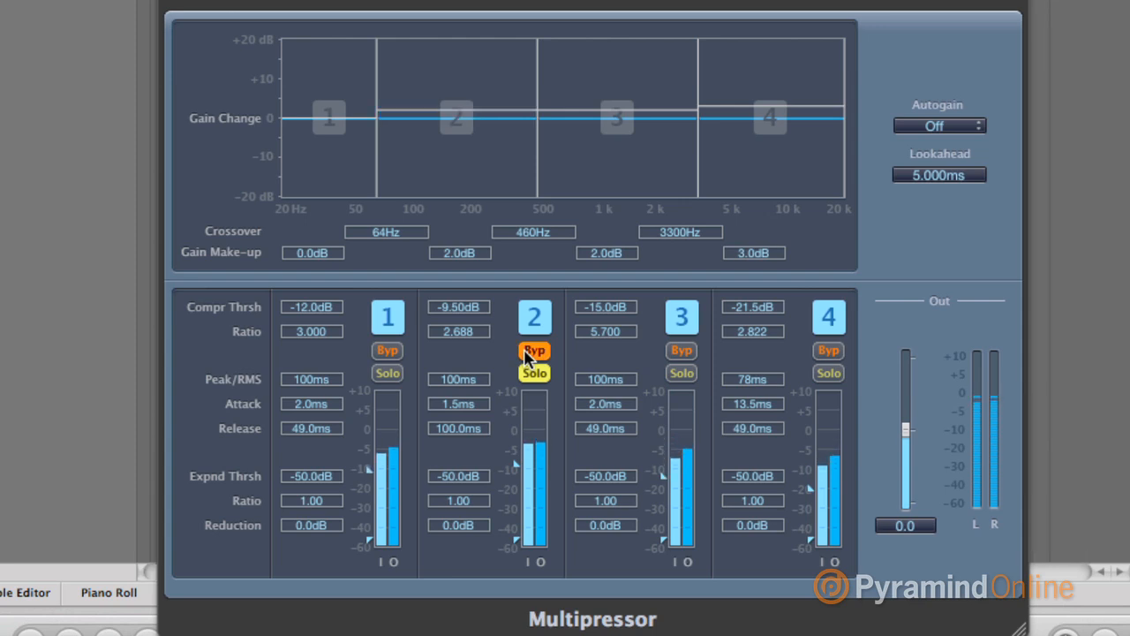
click(534, 349)
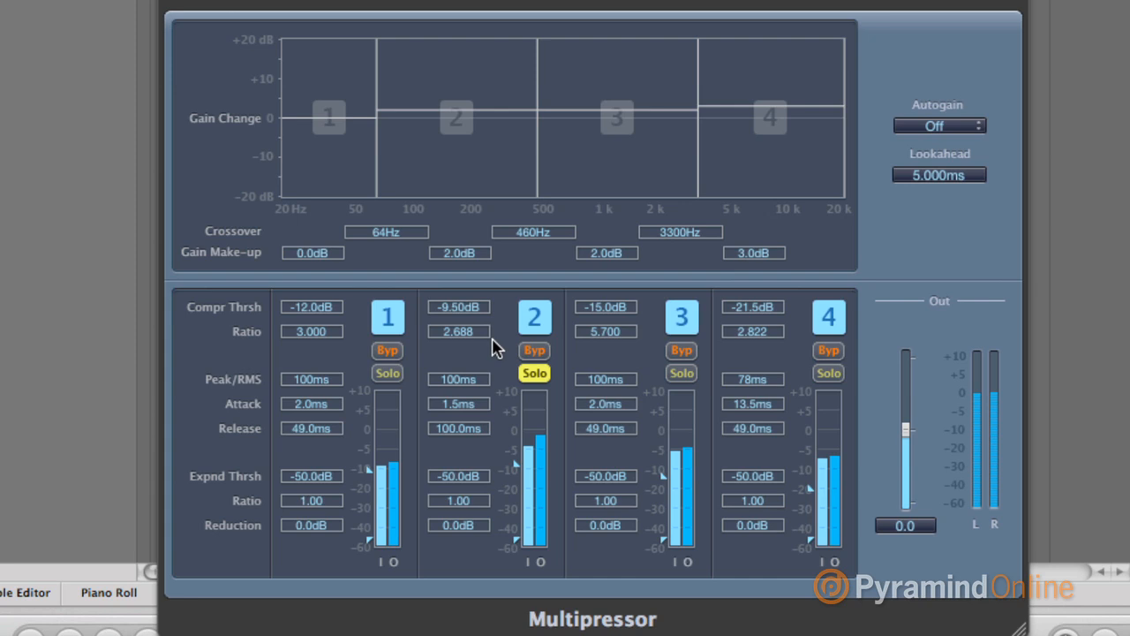
mouse_move(506, 355)
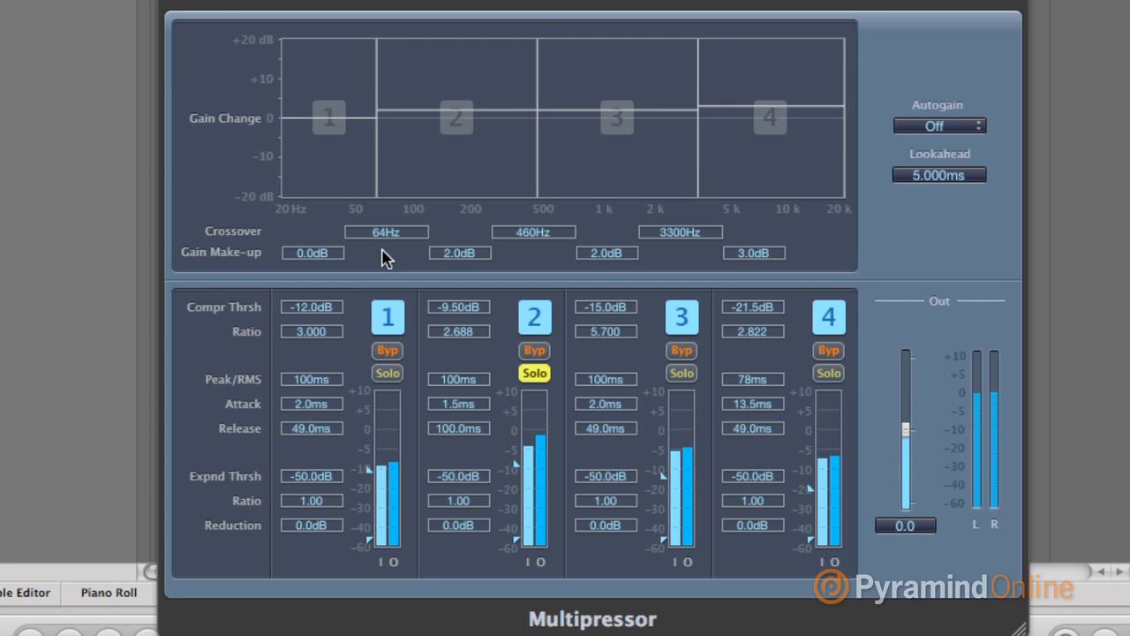
mouse_move(454, 157)
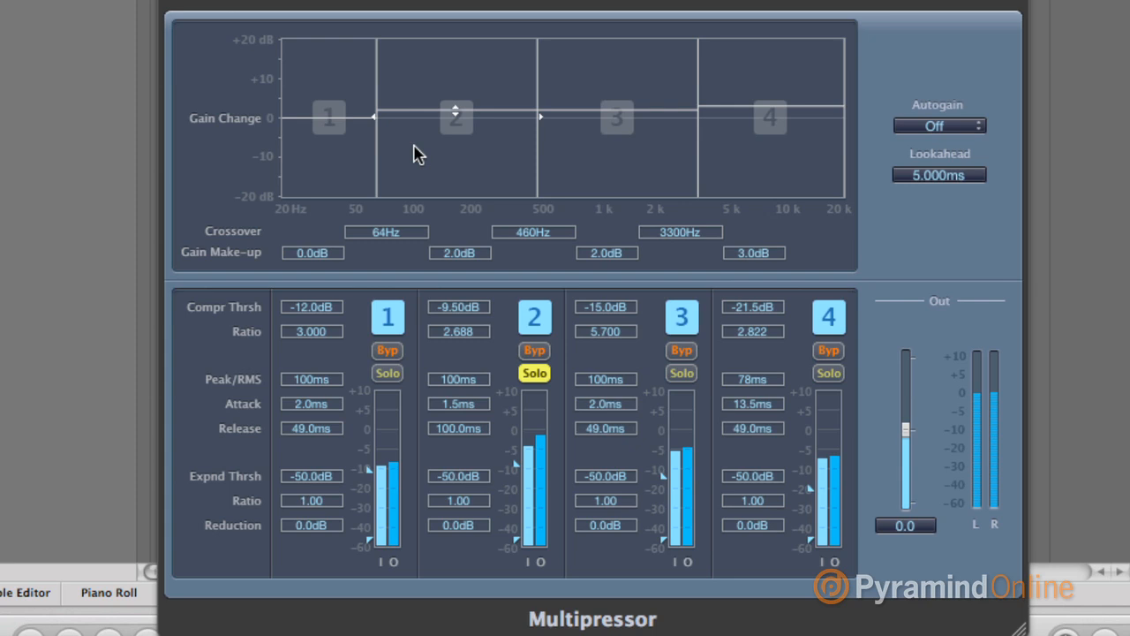
mouse_move(340, 169)
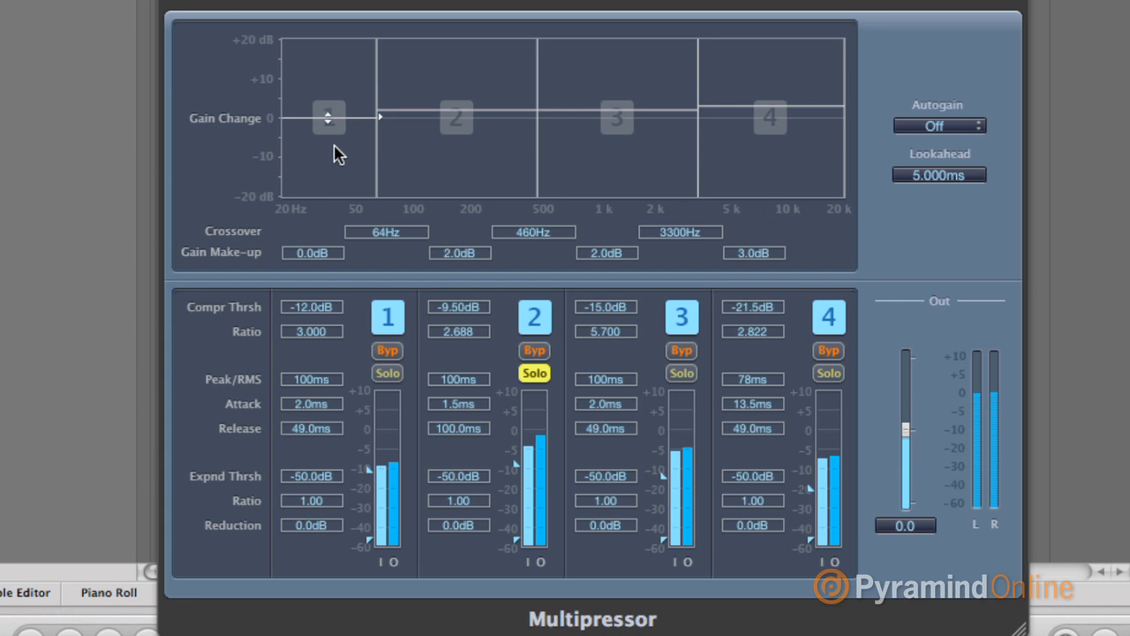
mouse_move(403, 141)
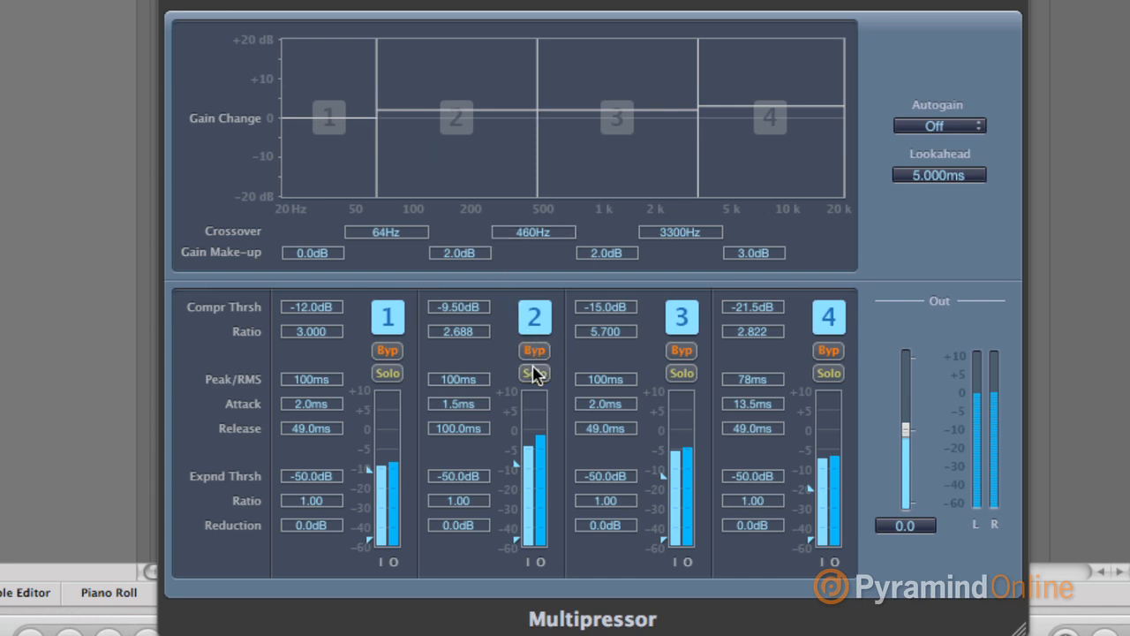
- Unsolo band 2, solo band 3 and bypass its compression for comparison
click(681, 373)
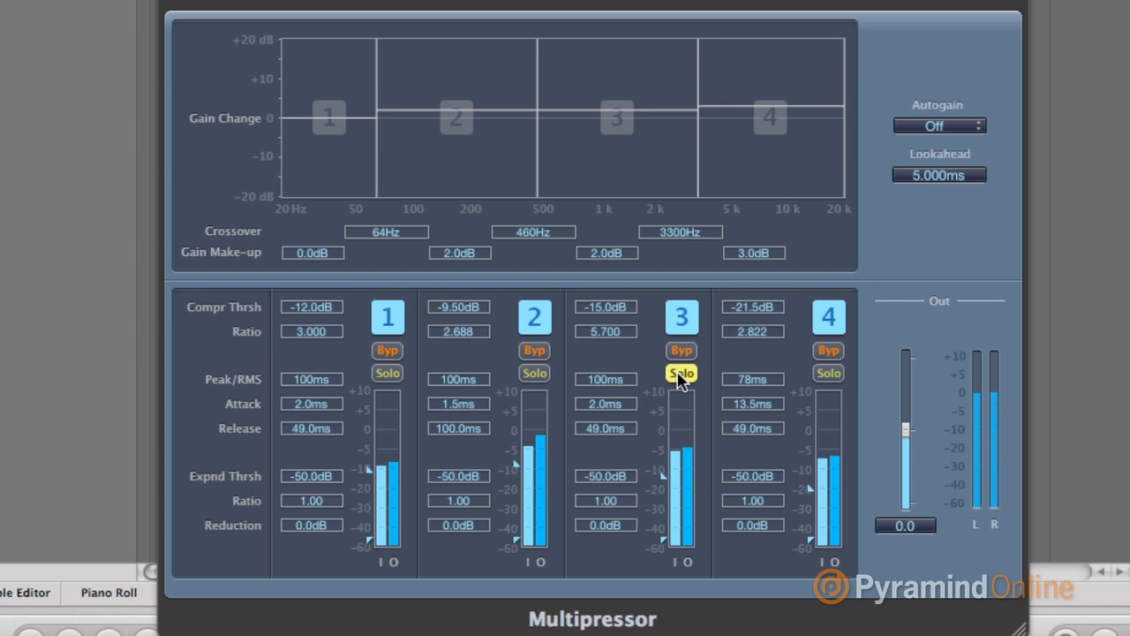
click(682, 373)
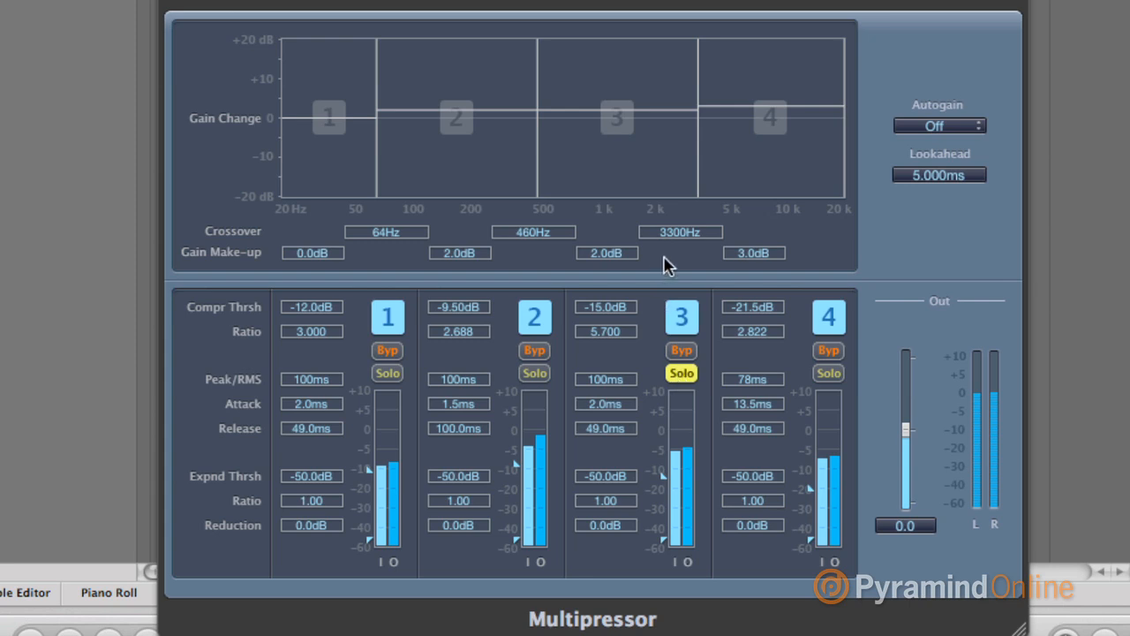
mouse_move(673, 249)
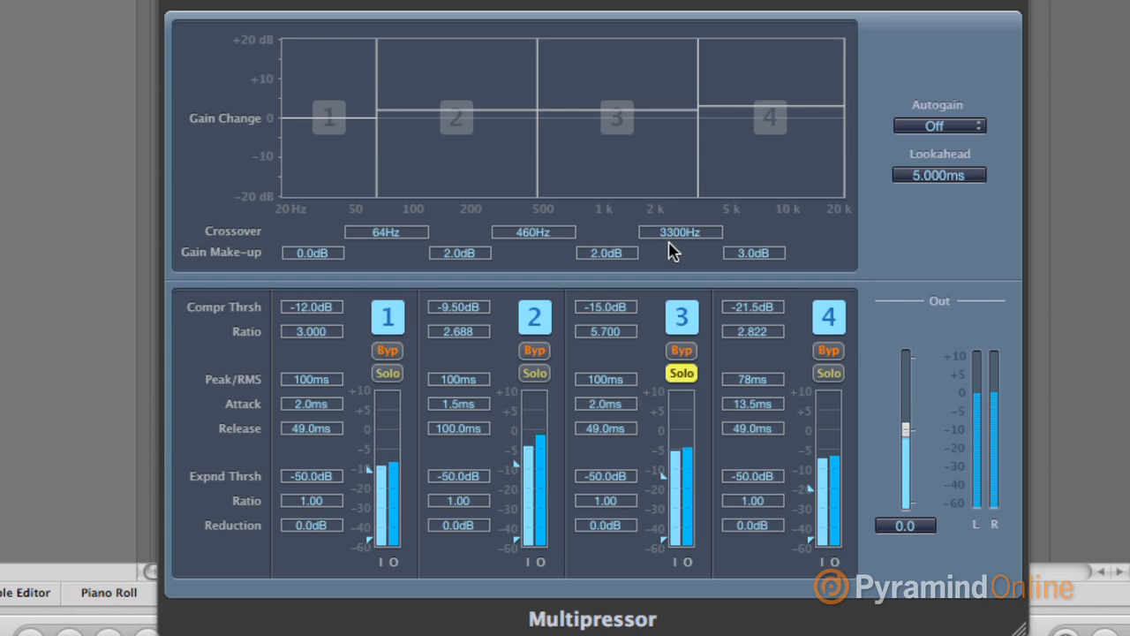
mouse_move(698, 210)
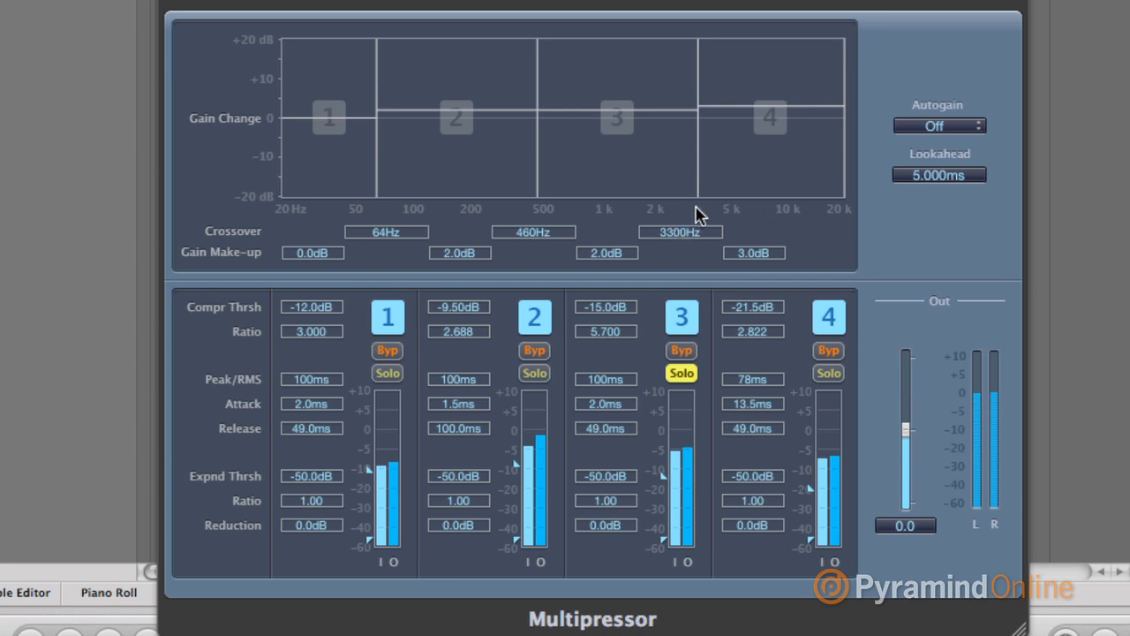
mouse_move(660, 185)
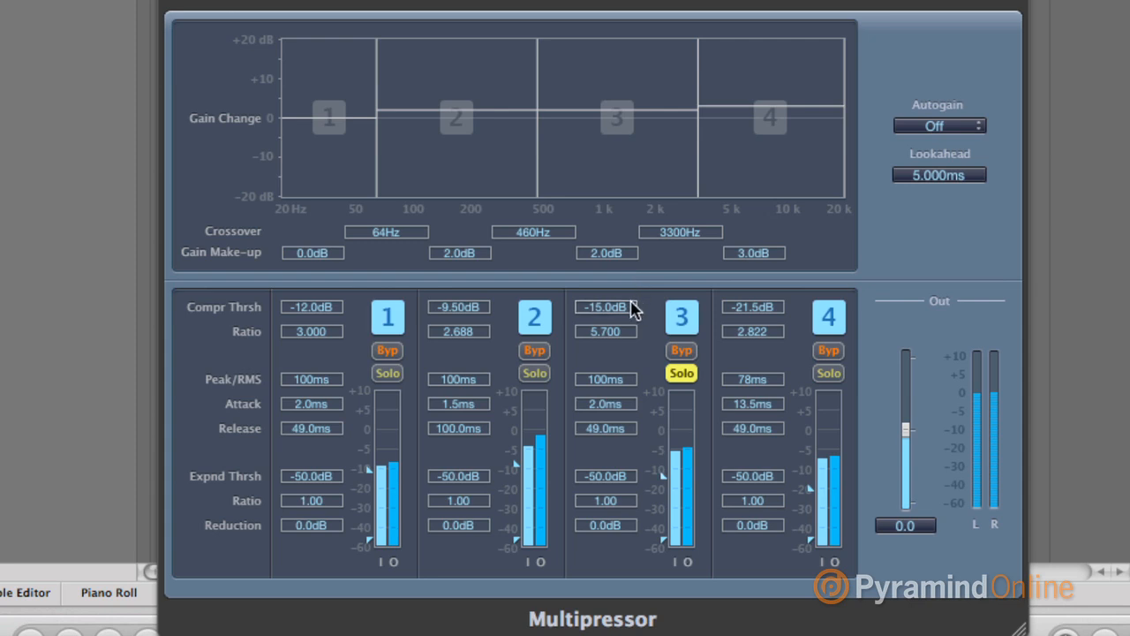
mouse_move(633, 339)
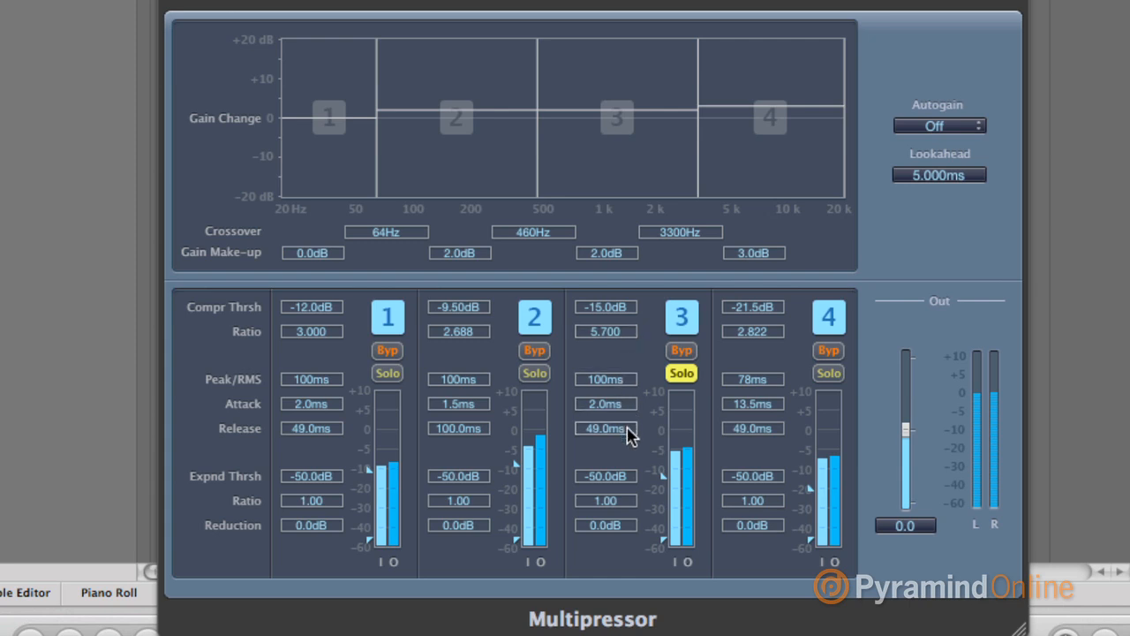
click(682, 350)
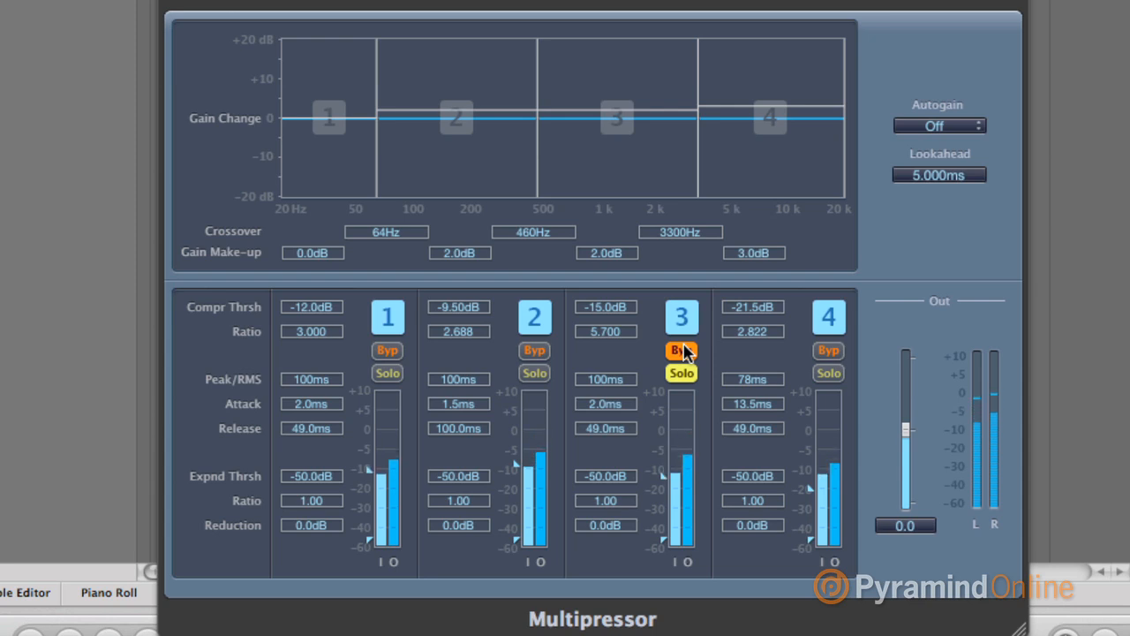
- Toggle band 3's bypass a few times, leave compression on, then unsolo it
click(680, 350)
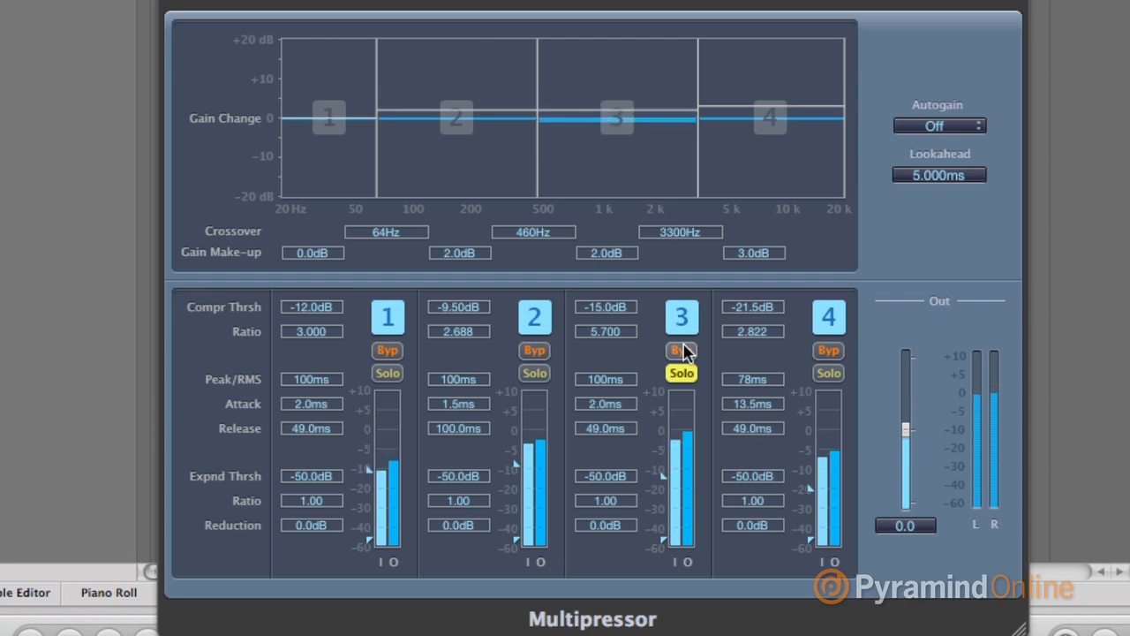
click(680, 350)
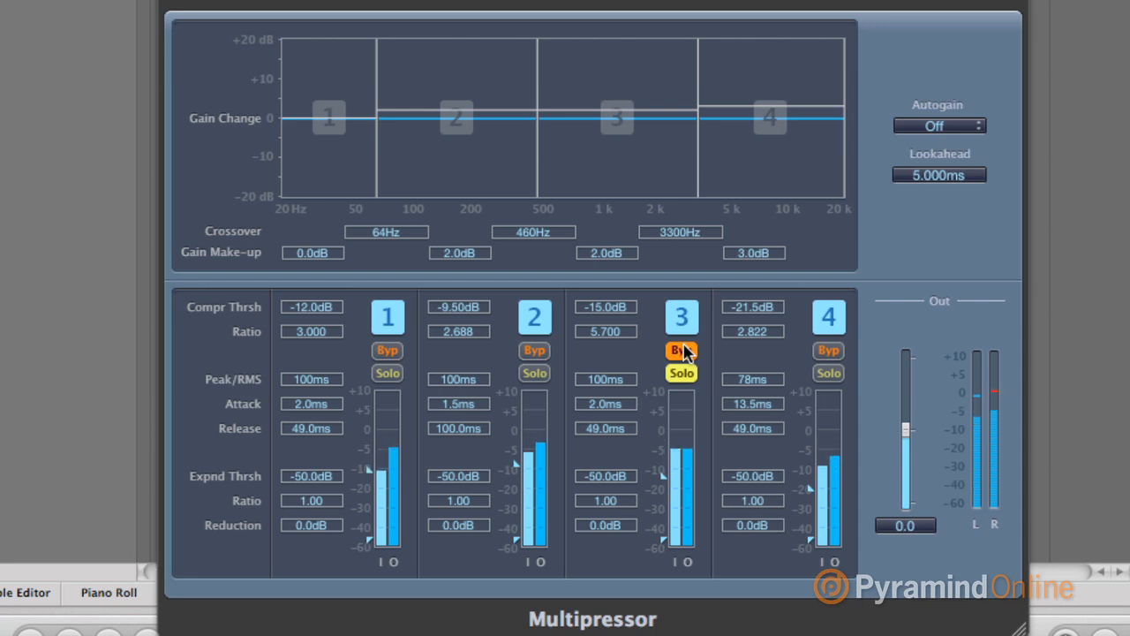
click(679, 350)
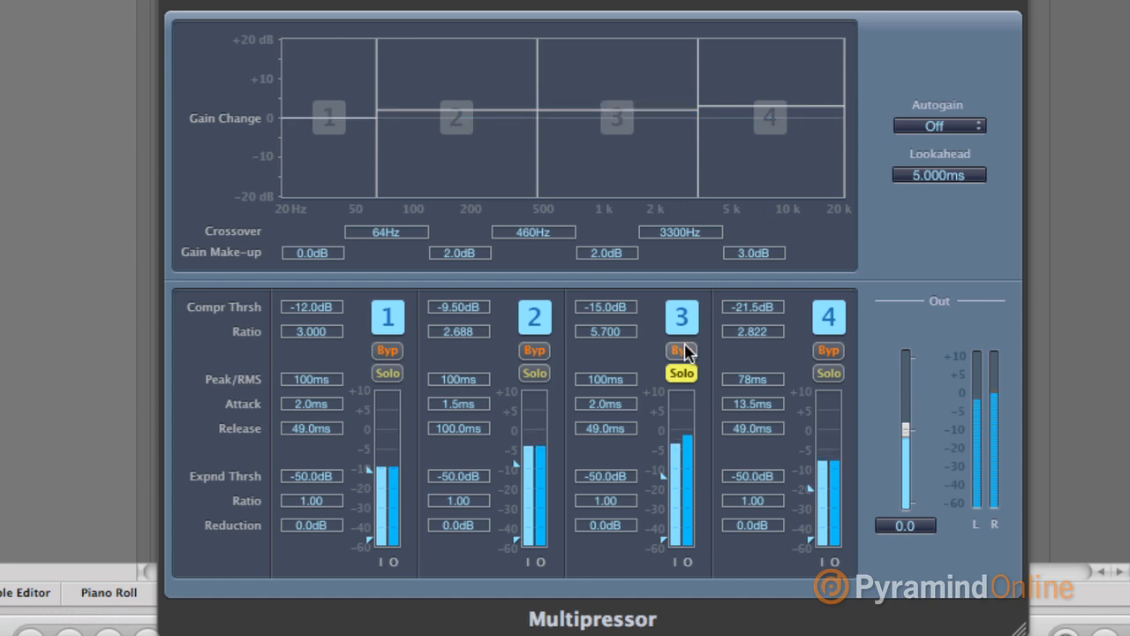
click(682, 372)
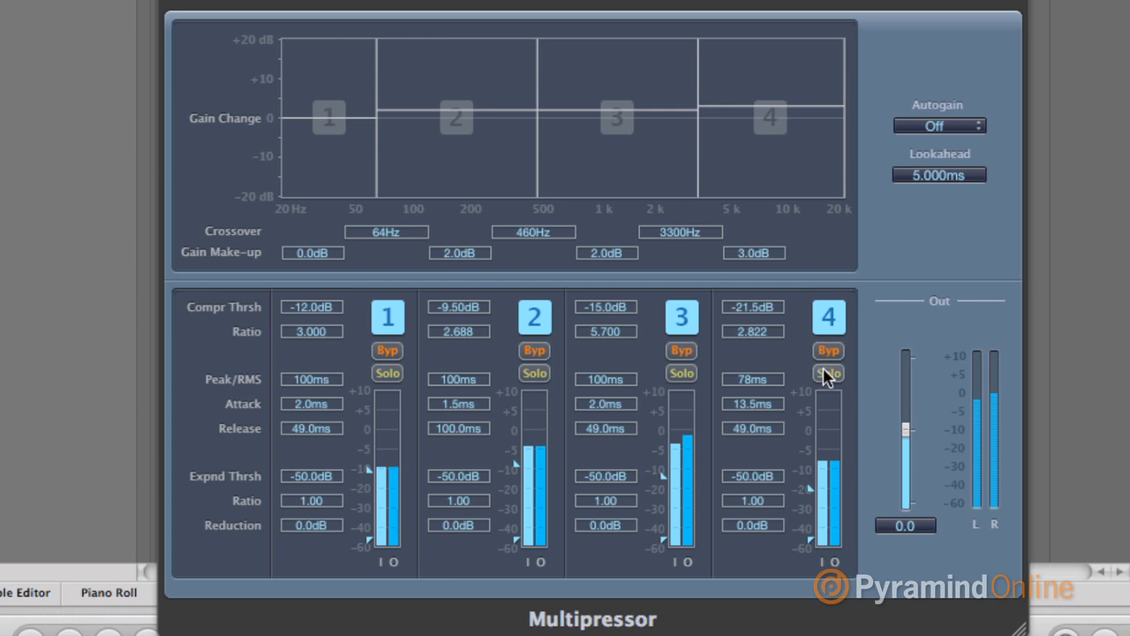
- Solo band 4, toggle its bypass to compare, then unsolo it again
click(828, 374)
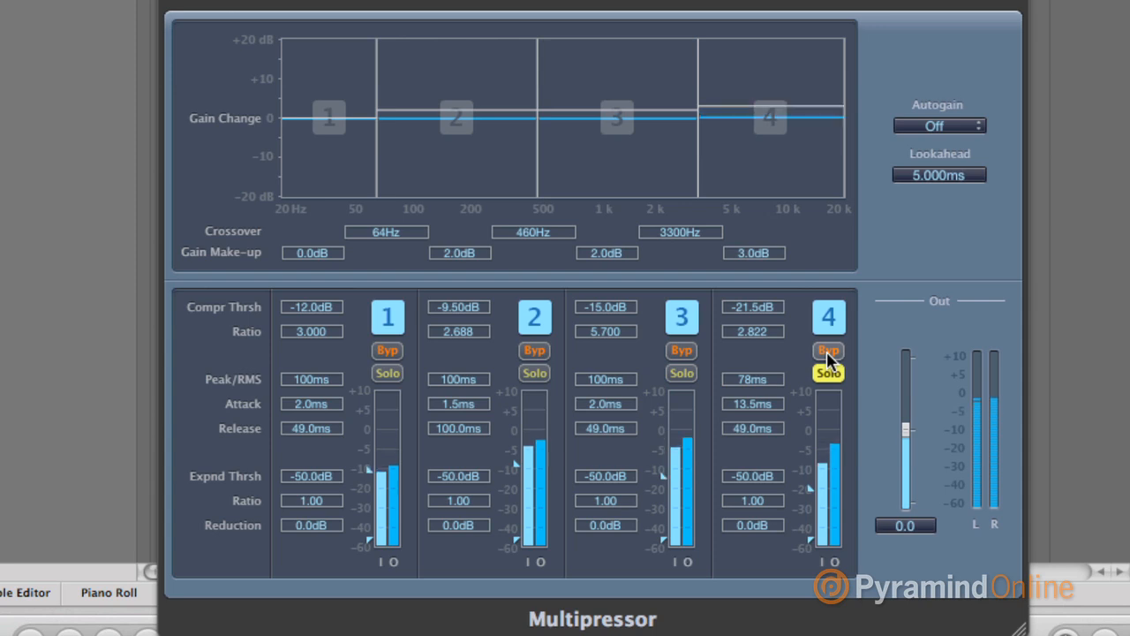
click(826, 372)
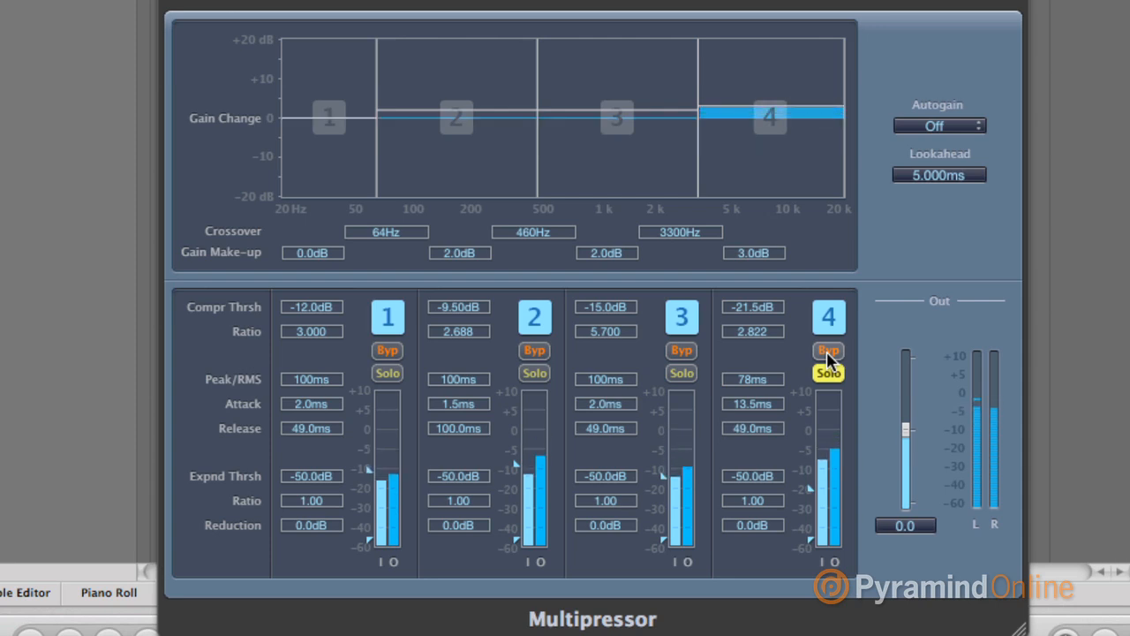
click(828, 372)
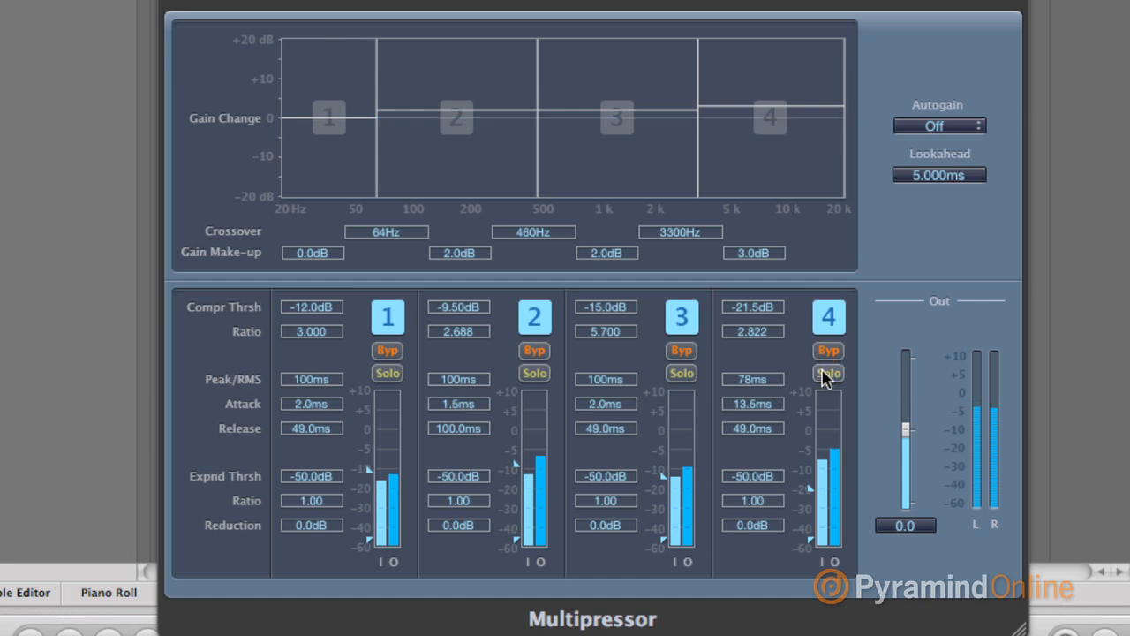
mouse_move(767, 378)
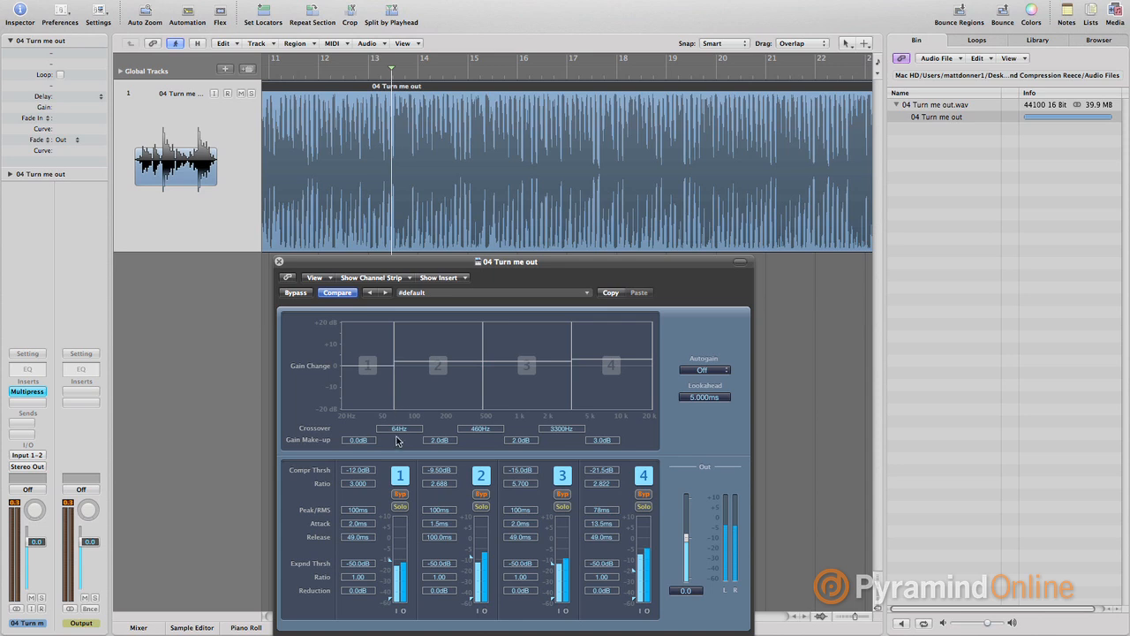
- Play the song and bypass the whole Multipressor for a before/after comparison
click(297, 294)
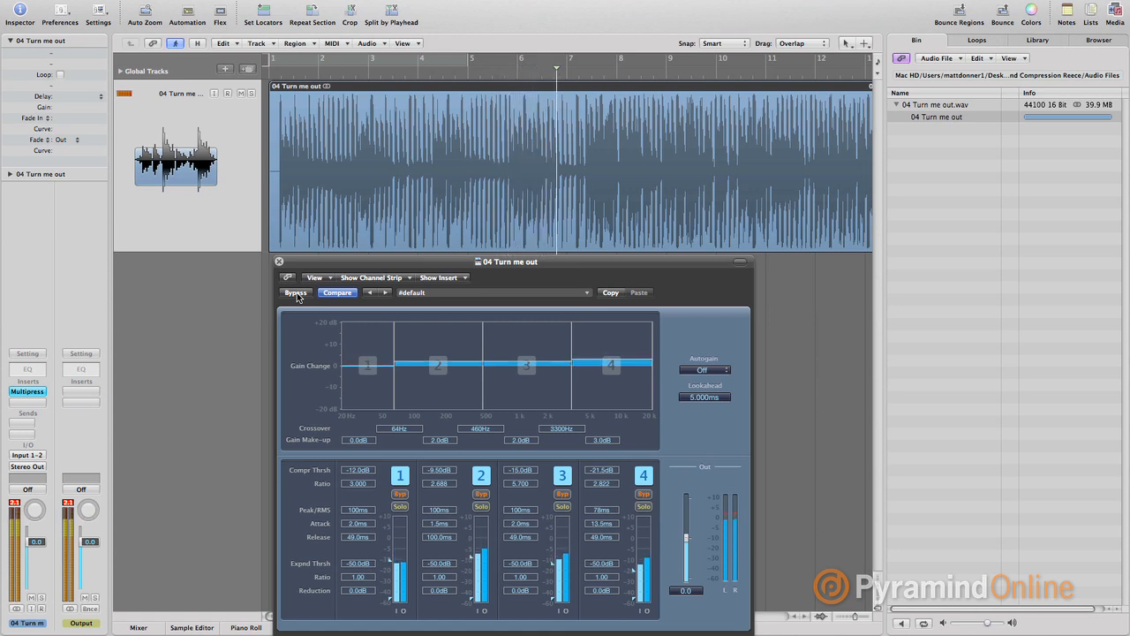
click(295, 293)
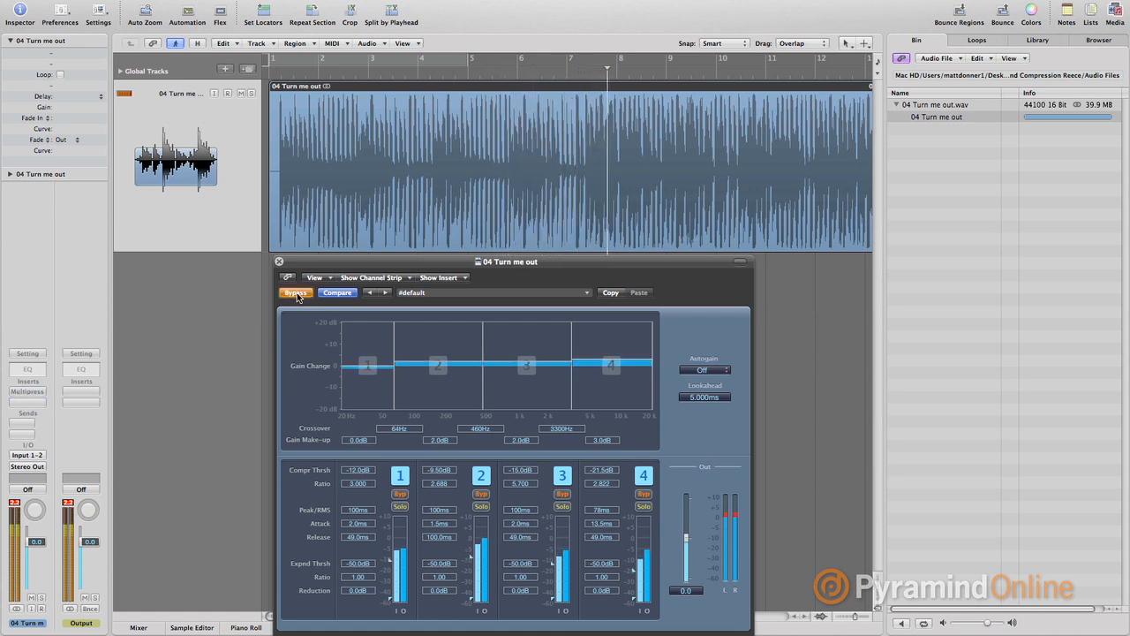